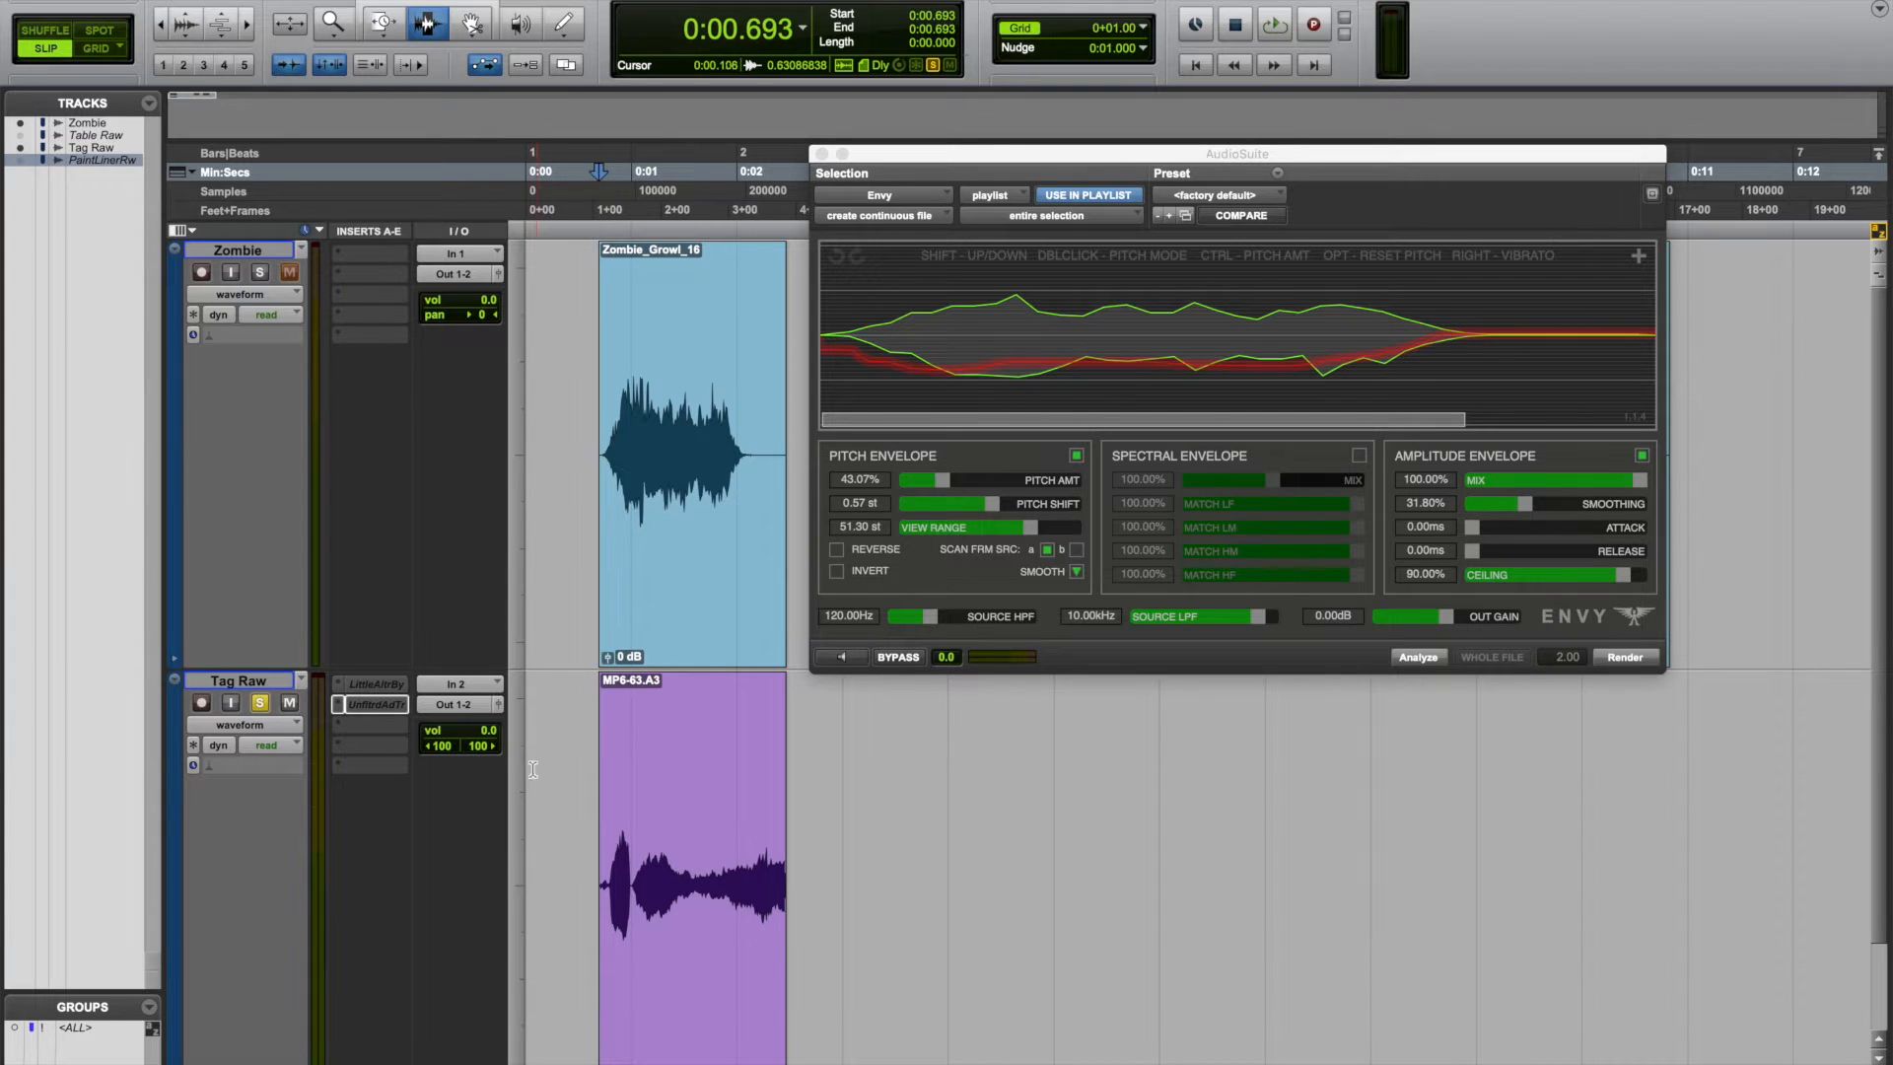
# - Render the Envy growl envelope onto the Tag Raw clip, producing MP6-63.A3-Envy_03, and dismiss Envy
pyautogui.click(1273, 24)
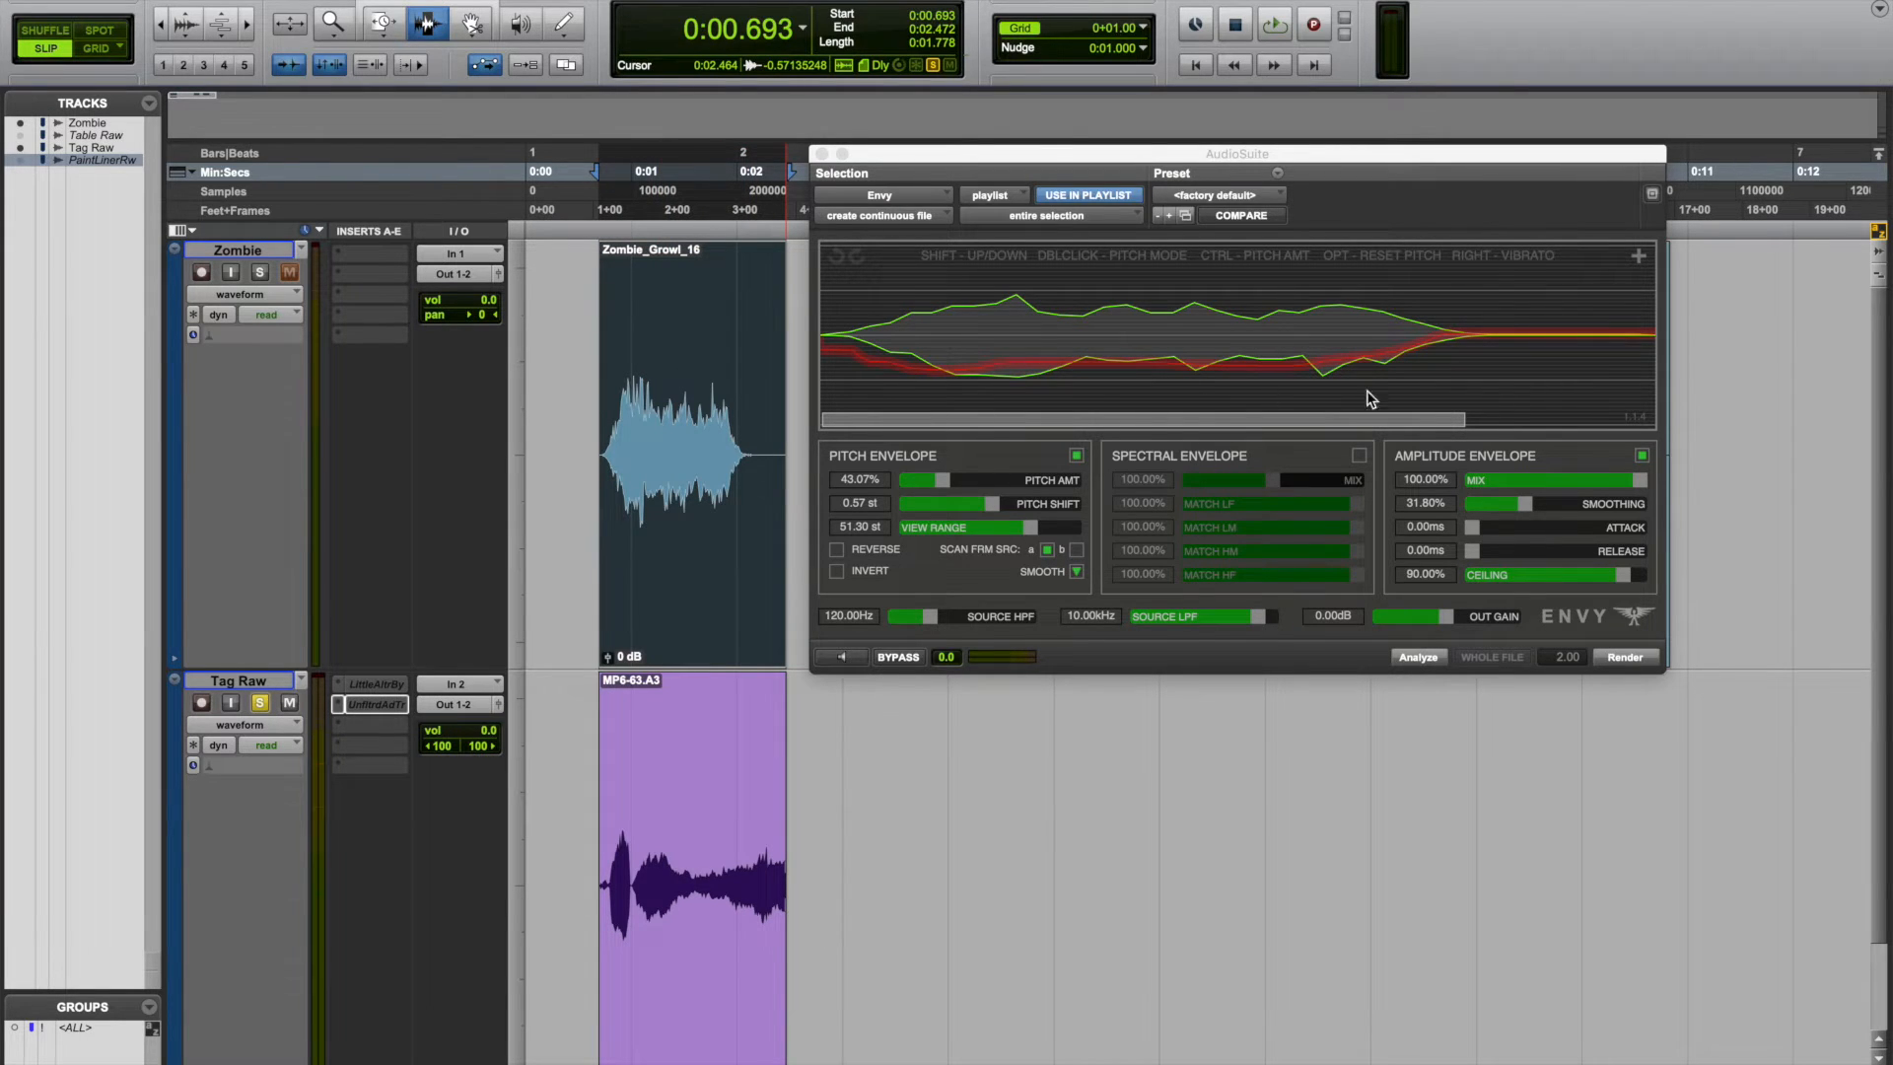
pyautogui.moveTo(1147, 583)
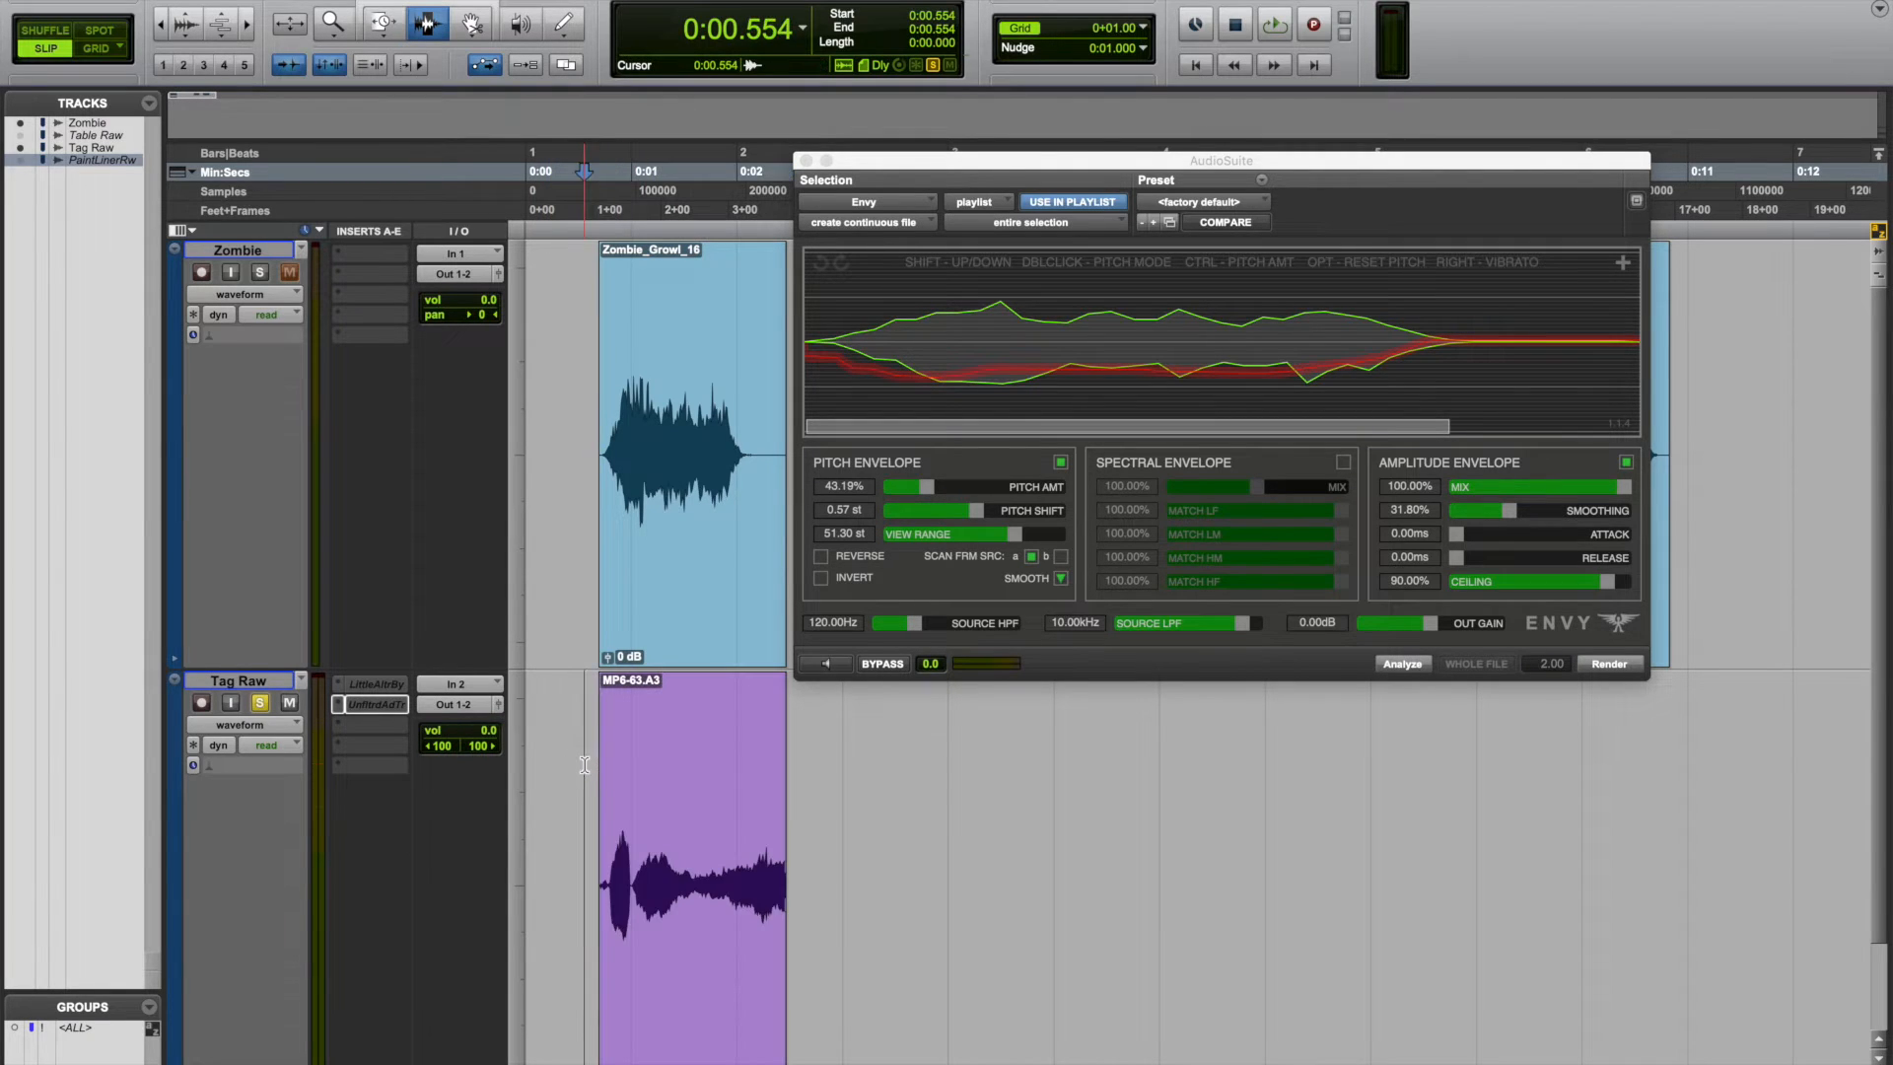
pyautogui.click(1272, 23)
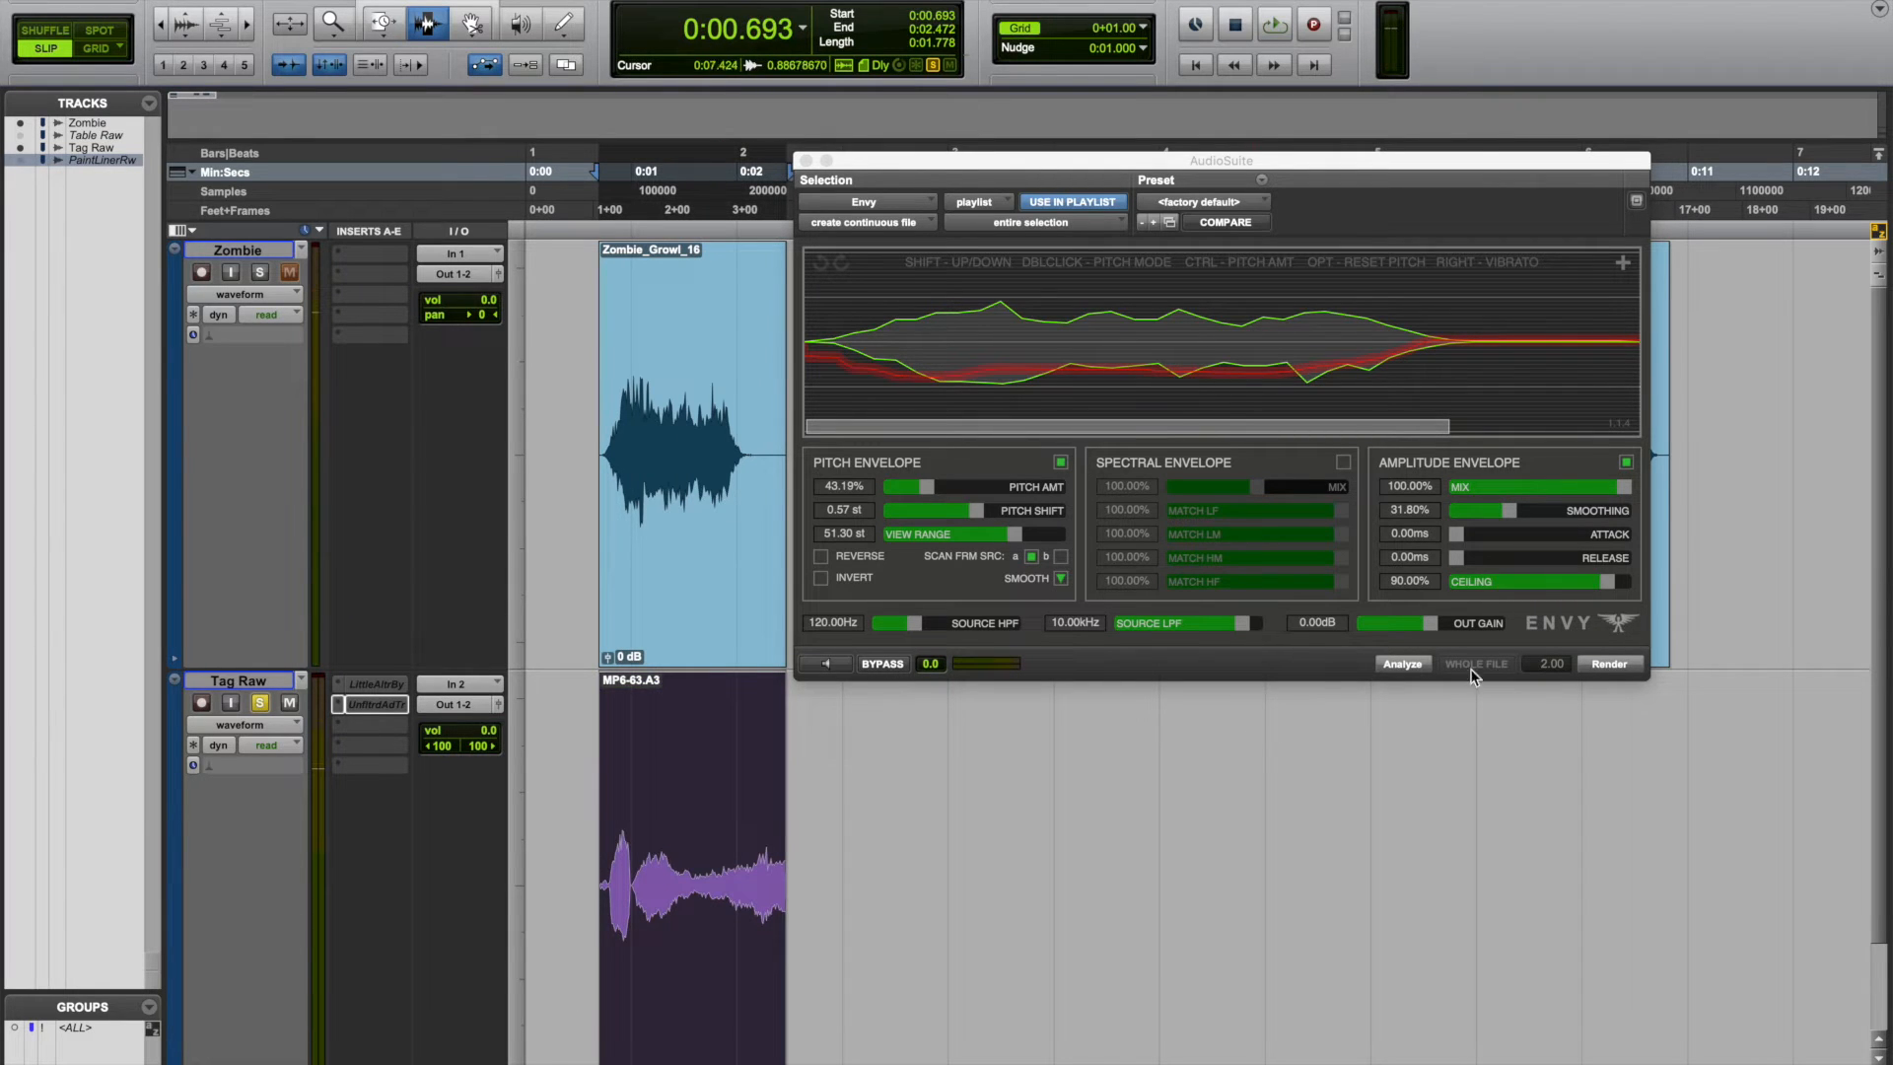
pyautogui.click(1605, 662)
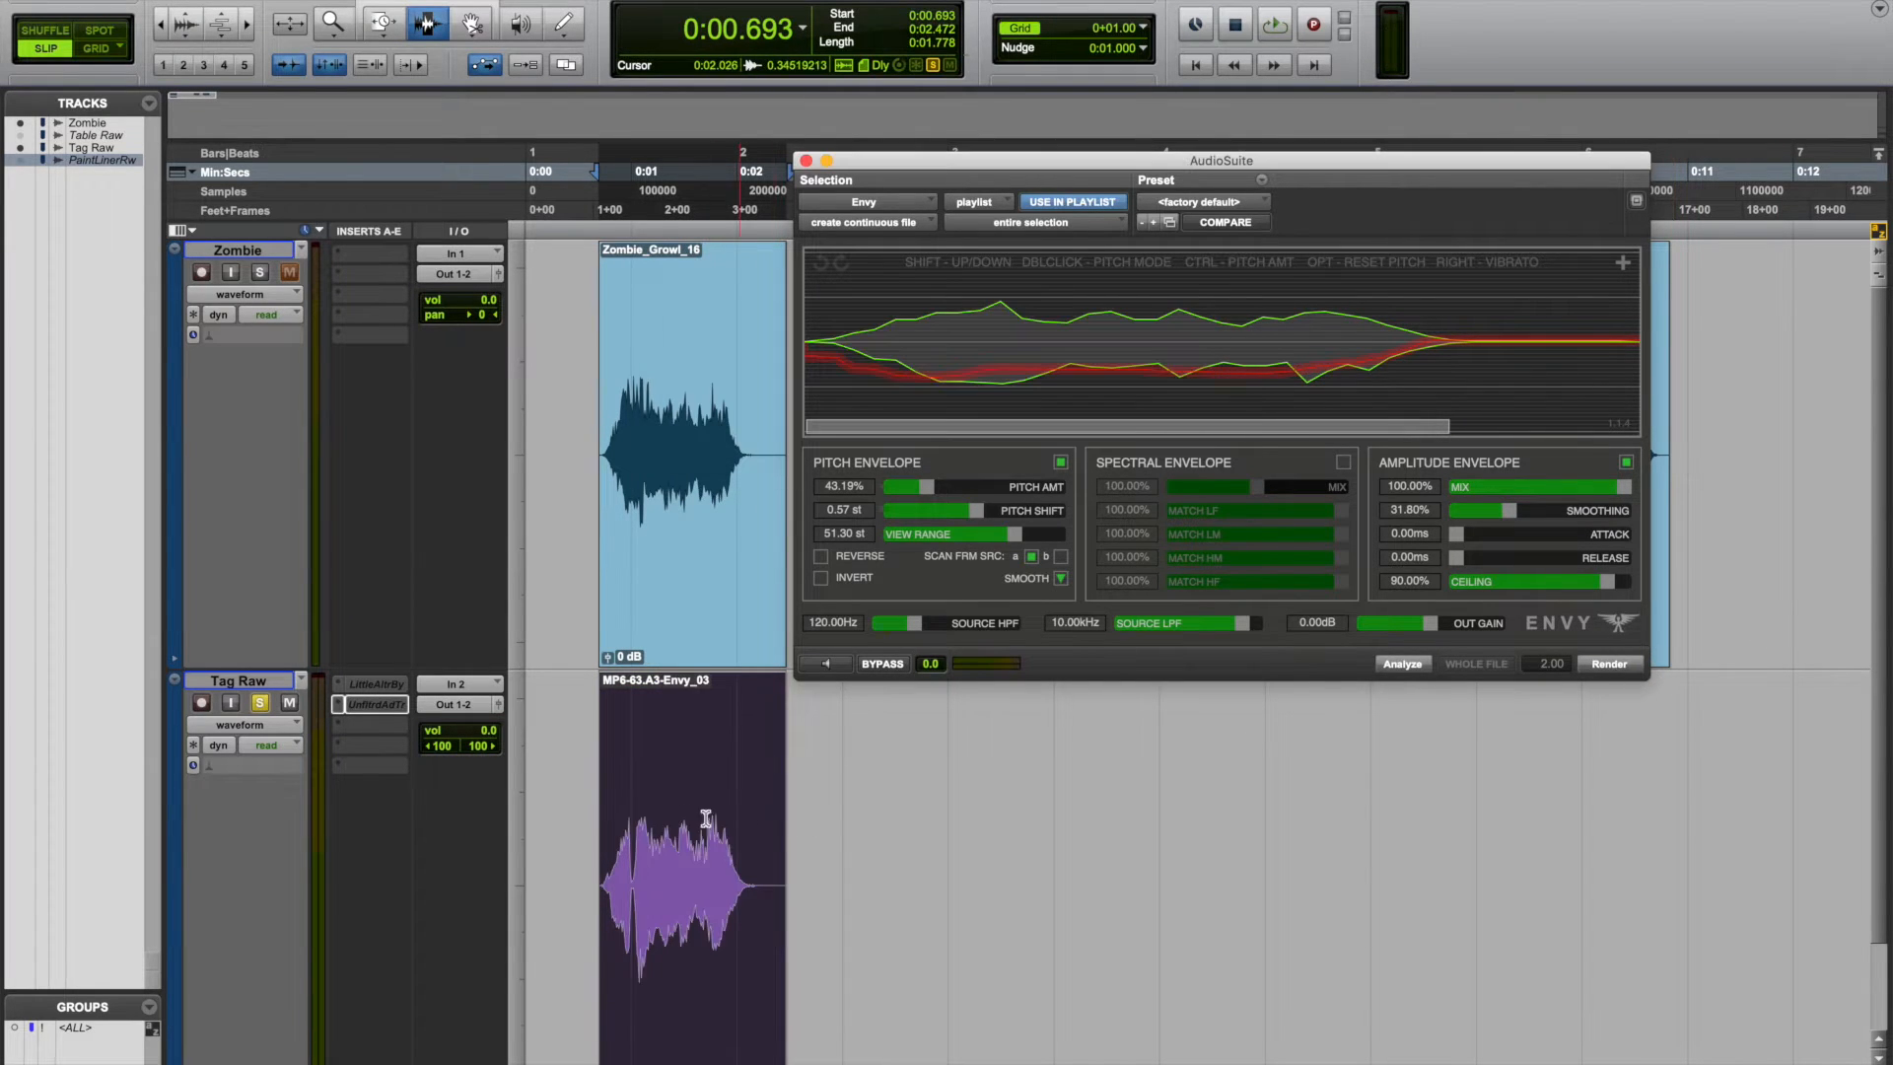
pyautogui.click(1272, 23)
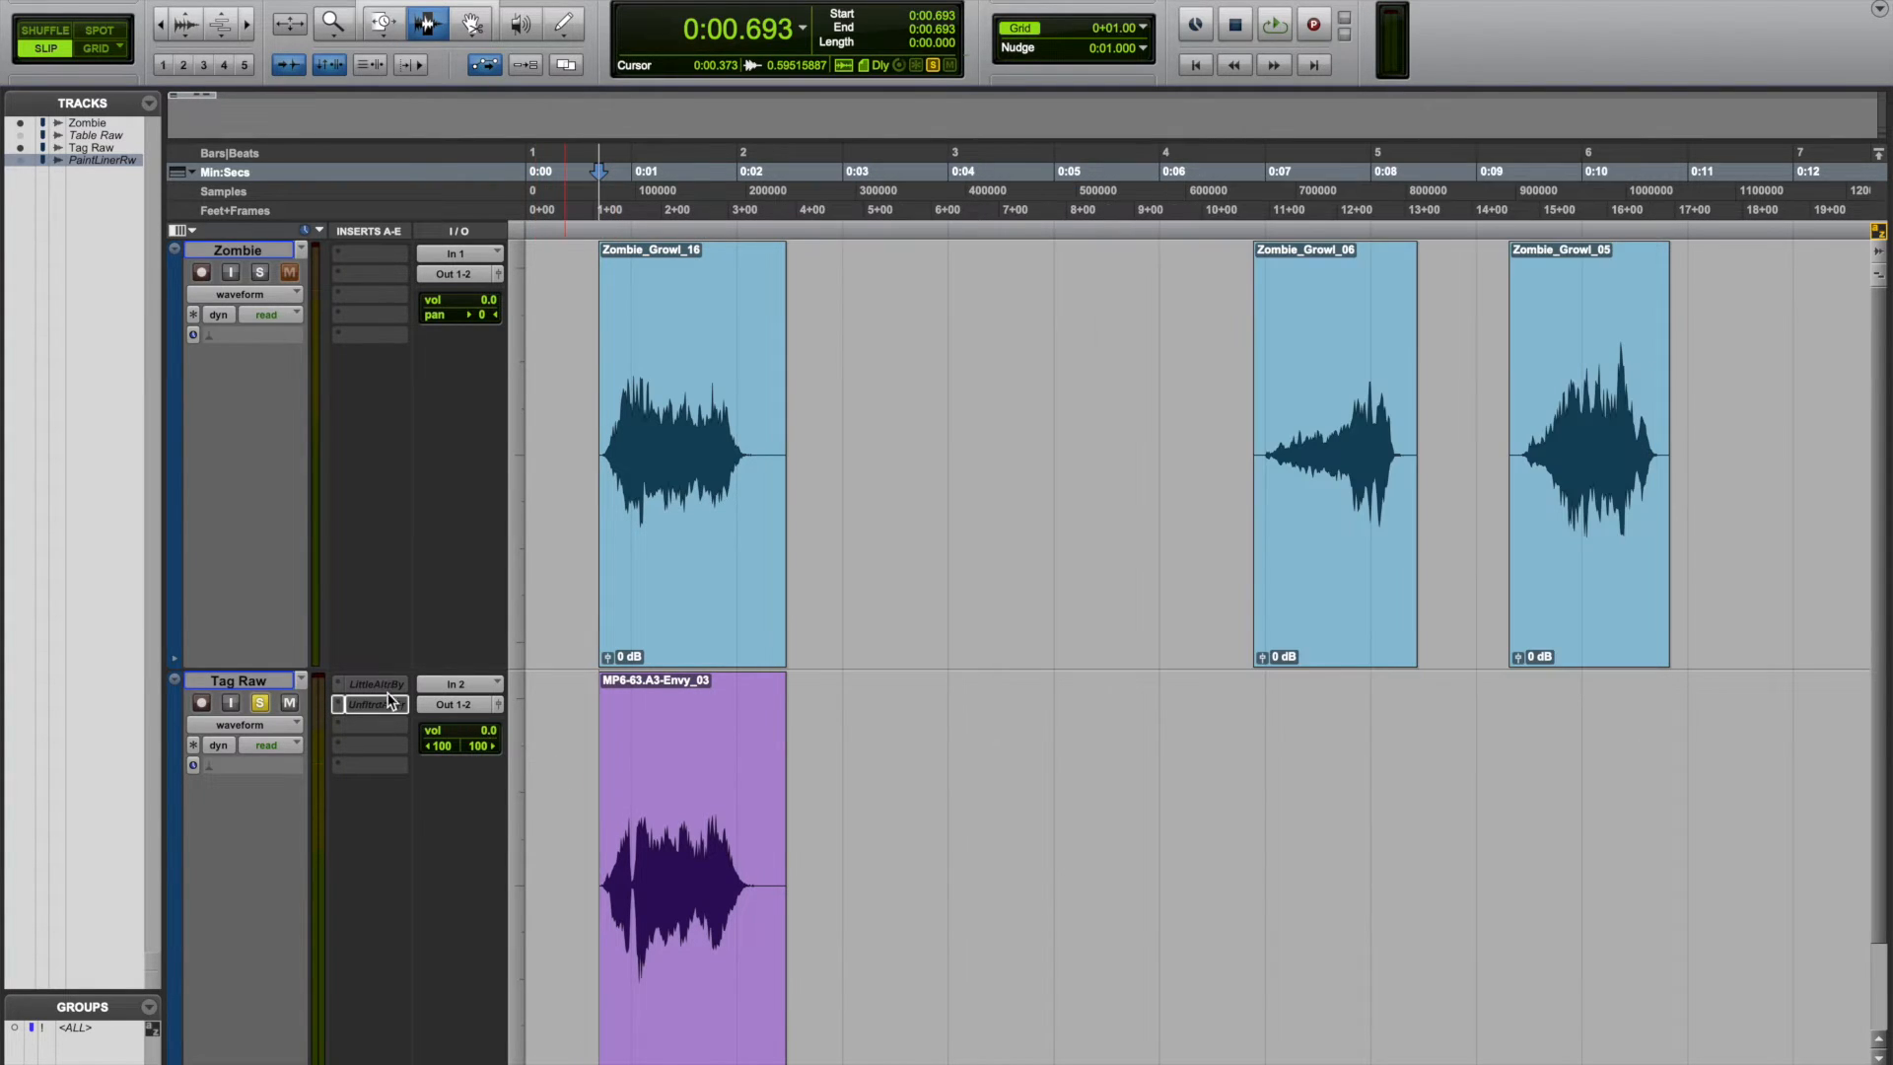
pyautogui.moveTo(374, 684)
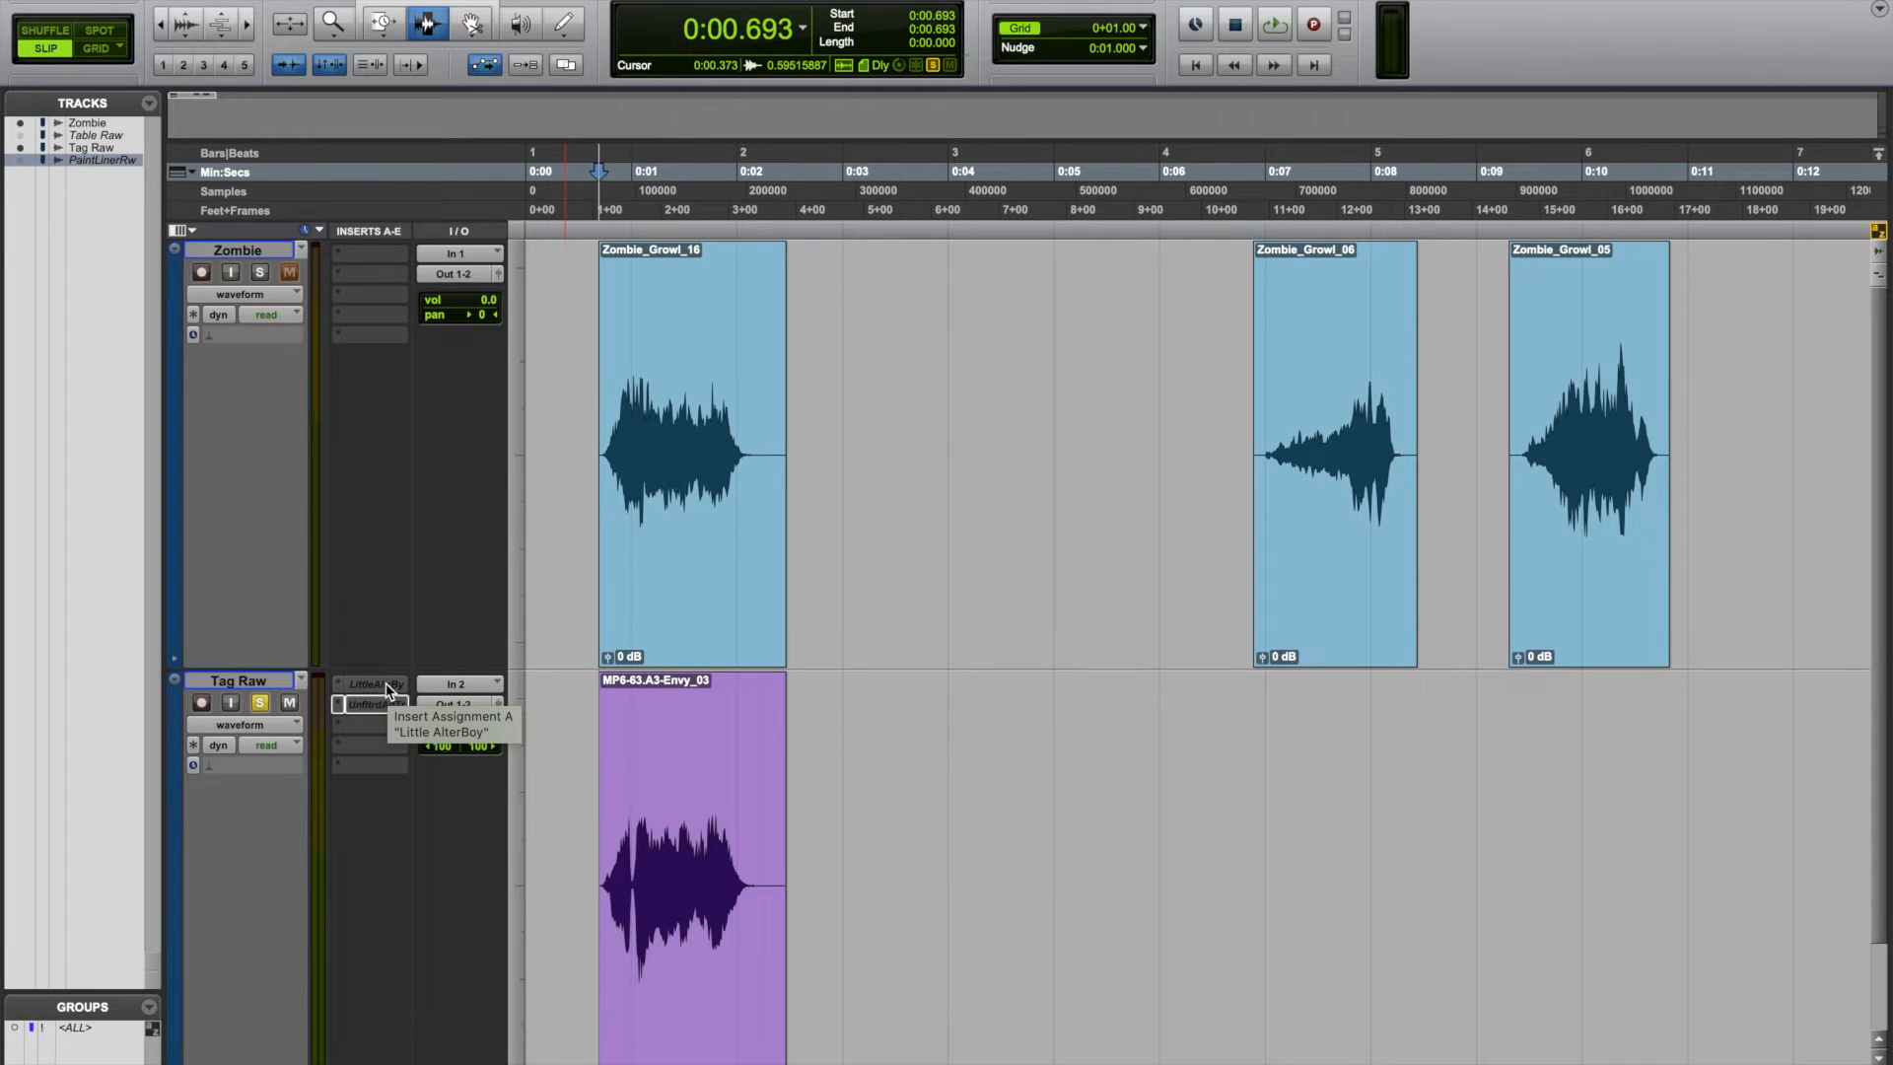
# - Show the Little AlterBoy insert on the Tag Raw track with its pitch and formant settings
pyautogui.click(373, 684)
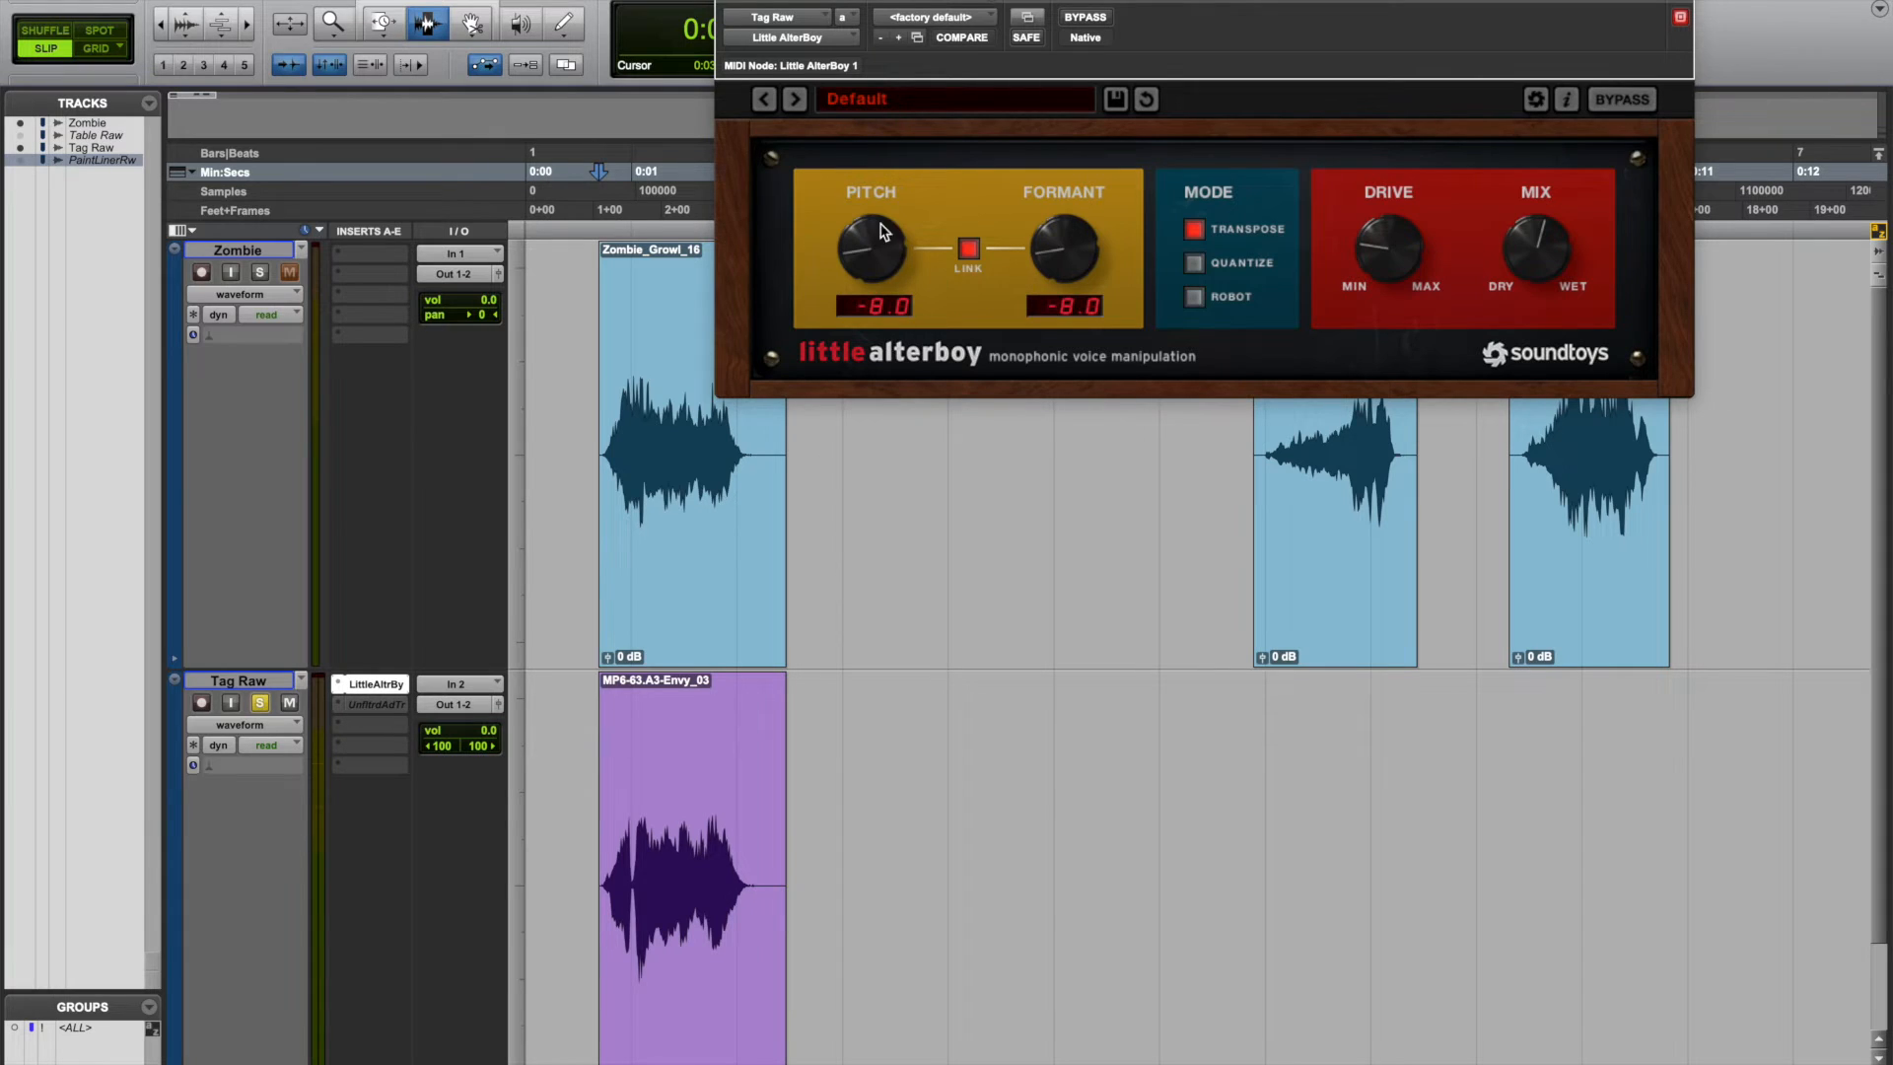
pyautogui.moveTo(889, 292)
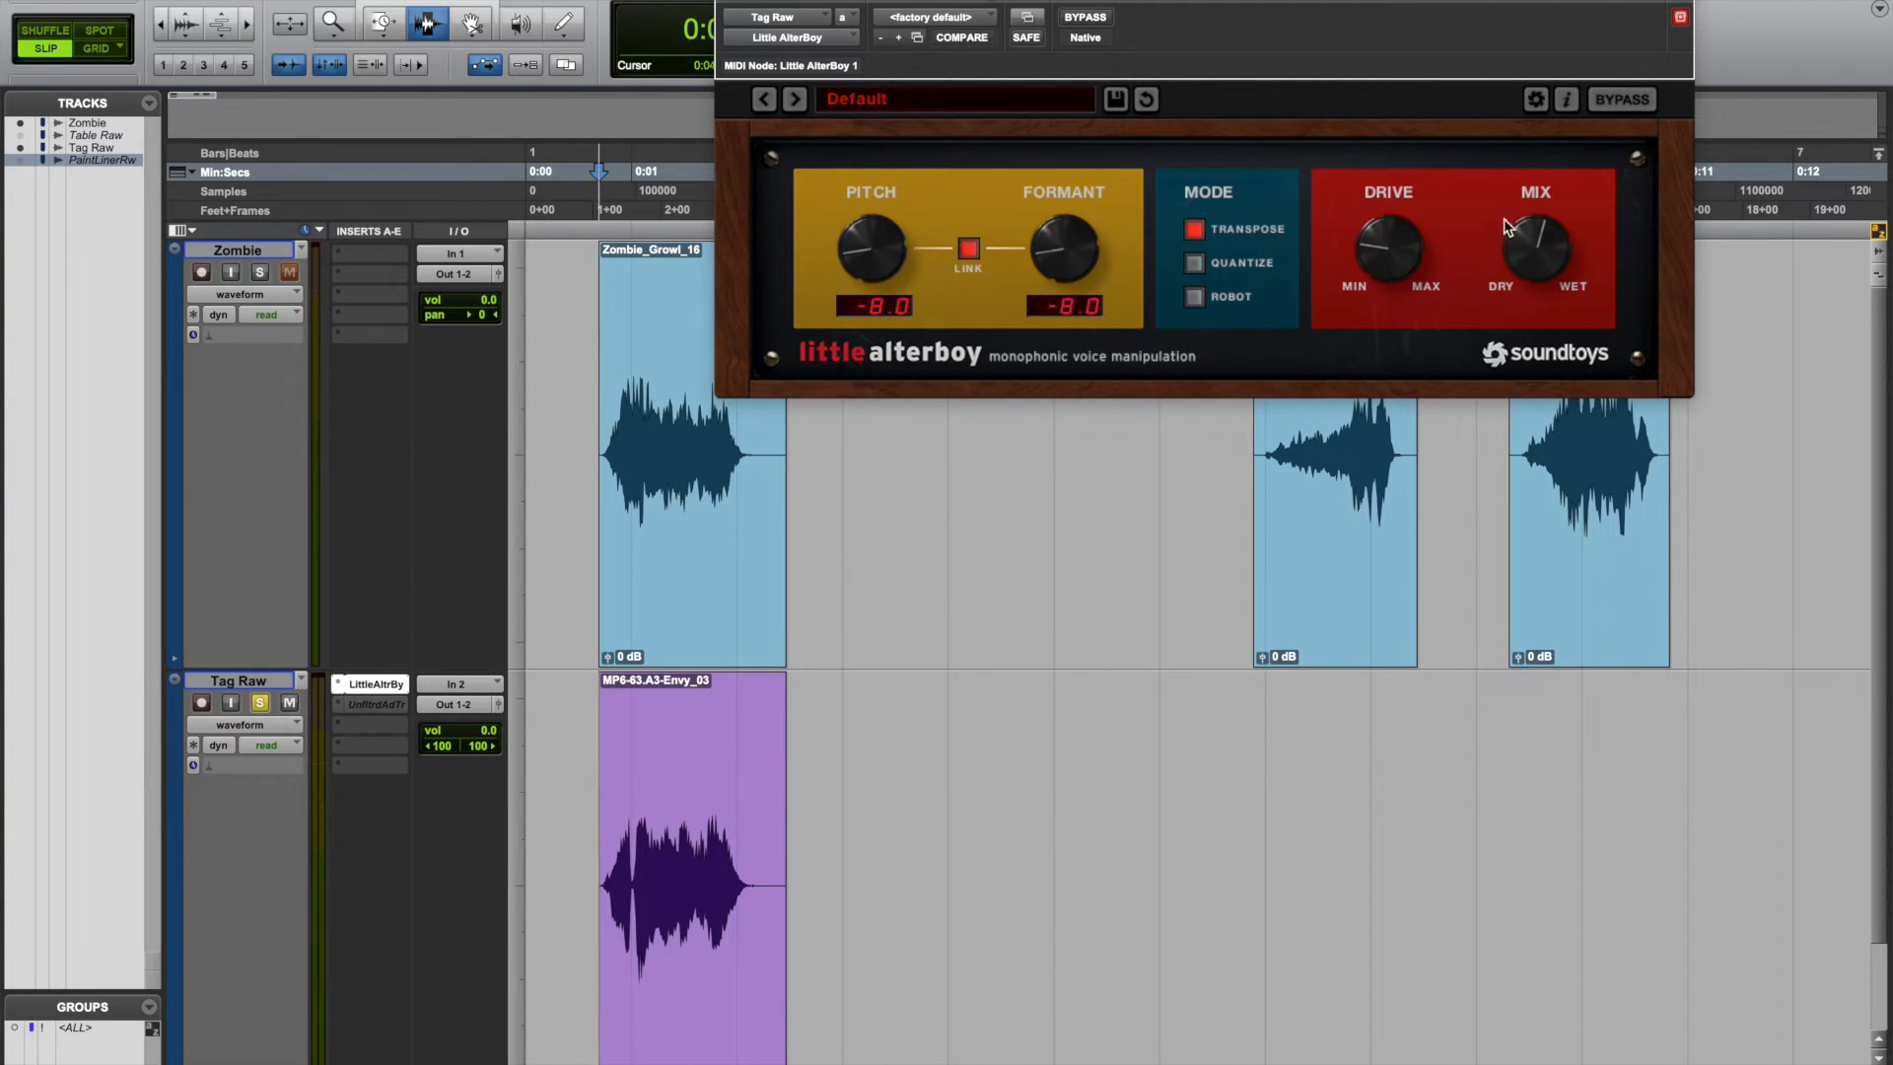
pyautogui.moveTo(1524, 239)
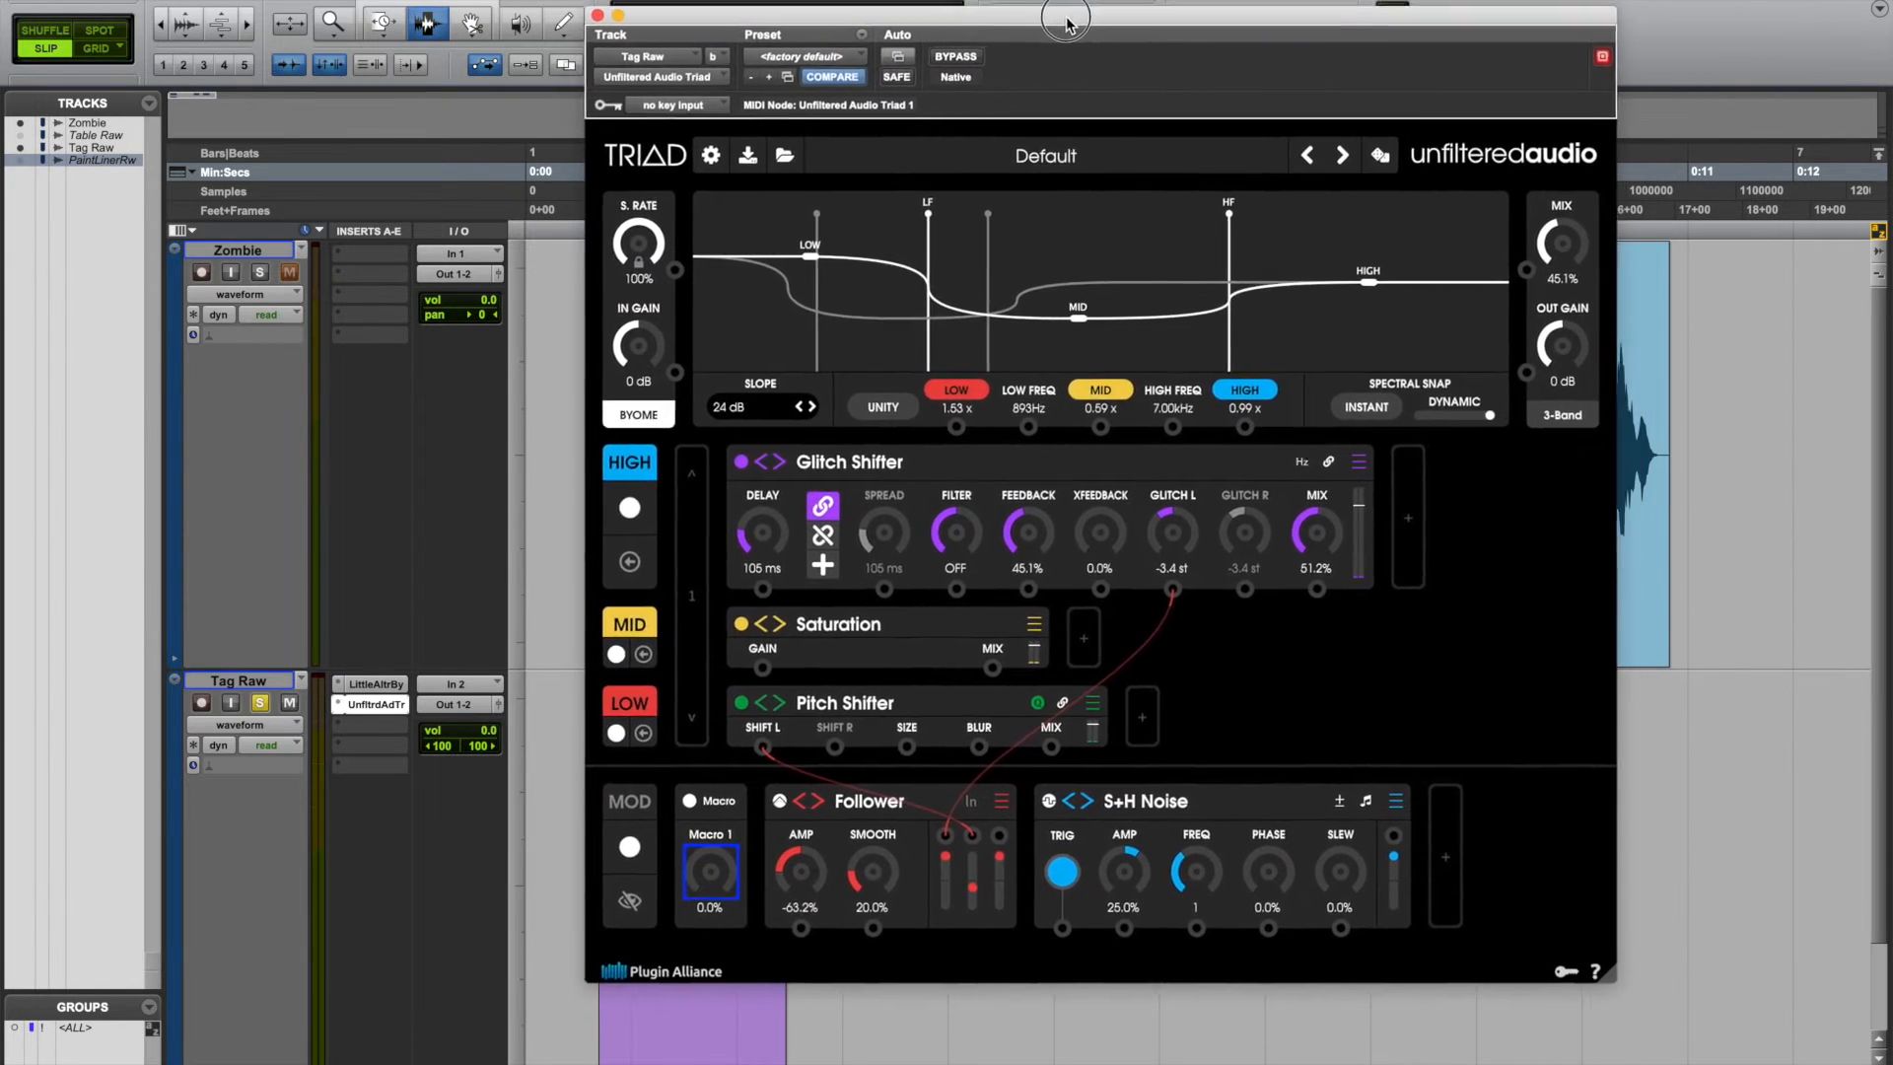
pyautogui.moveTo(1064, 18); pyautogui.dragTo(1064, 26)
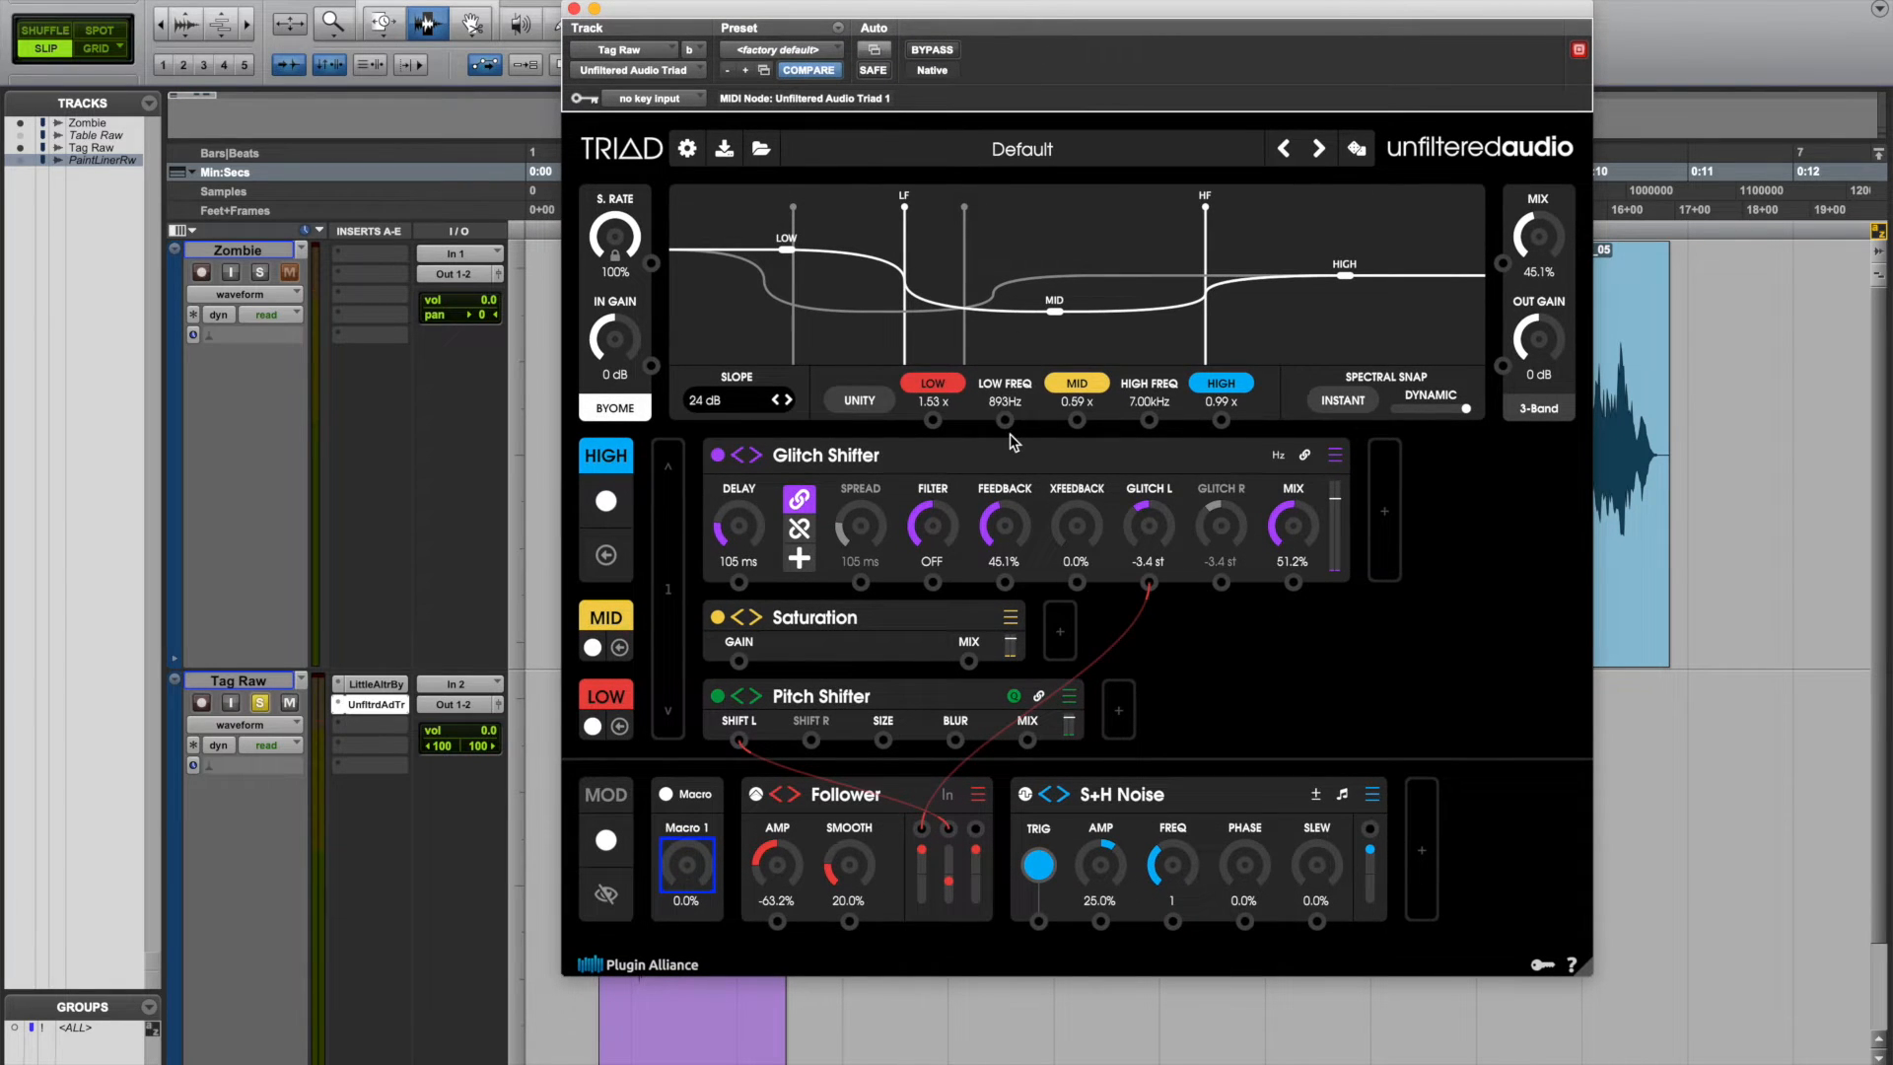
pyautogui.moveTo(1040, 450)
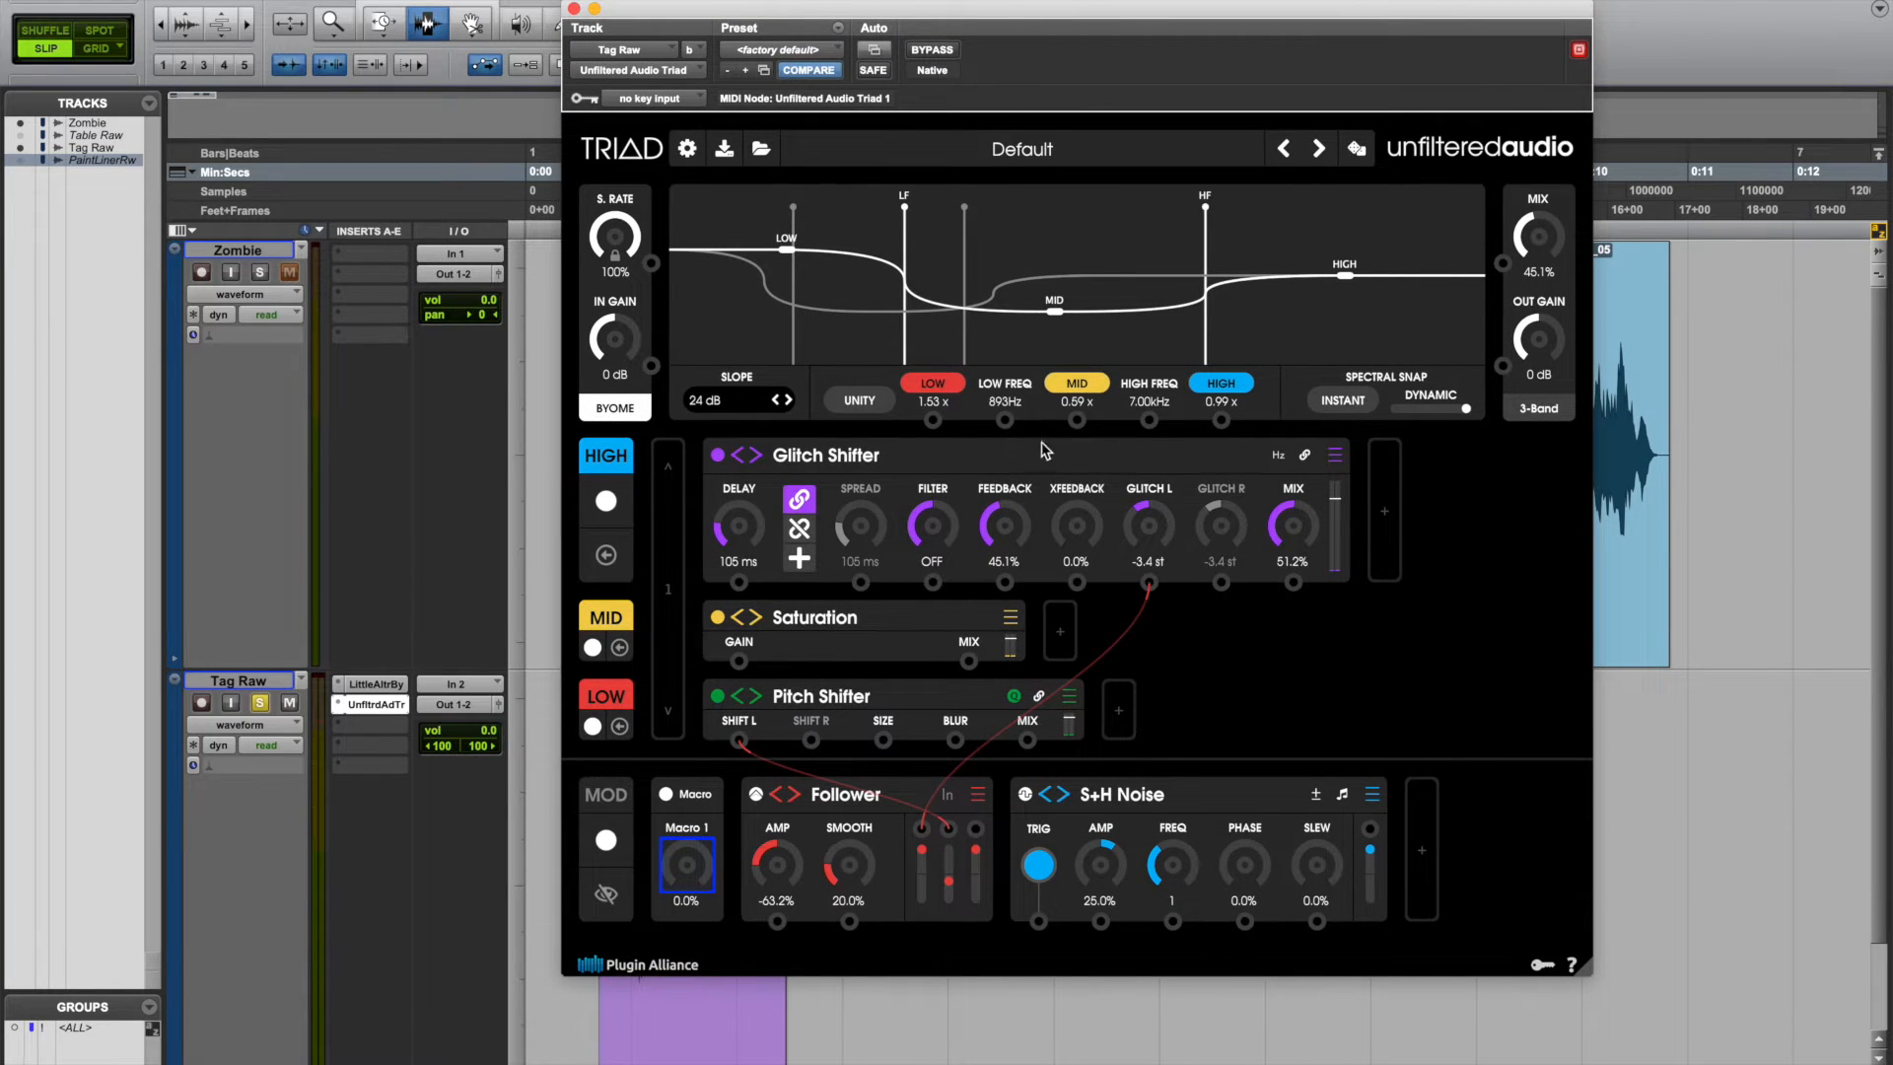
pyautogui.moveTo(1181, 224)
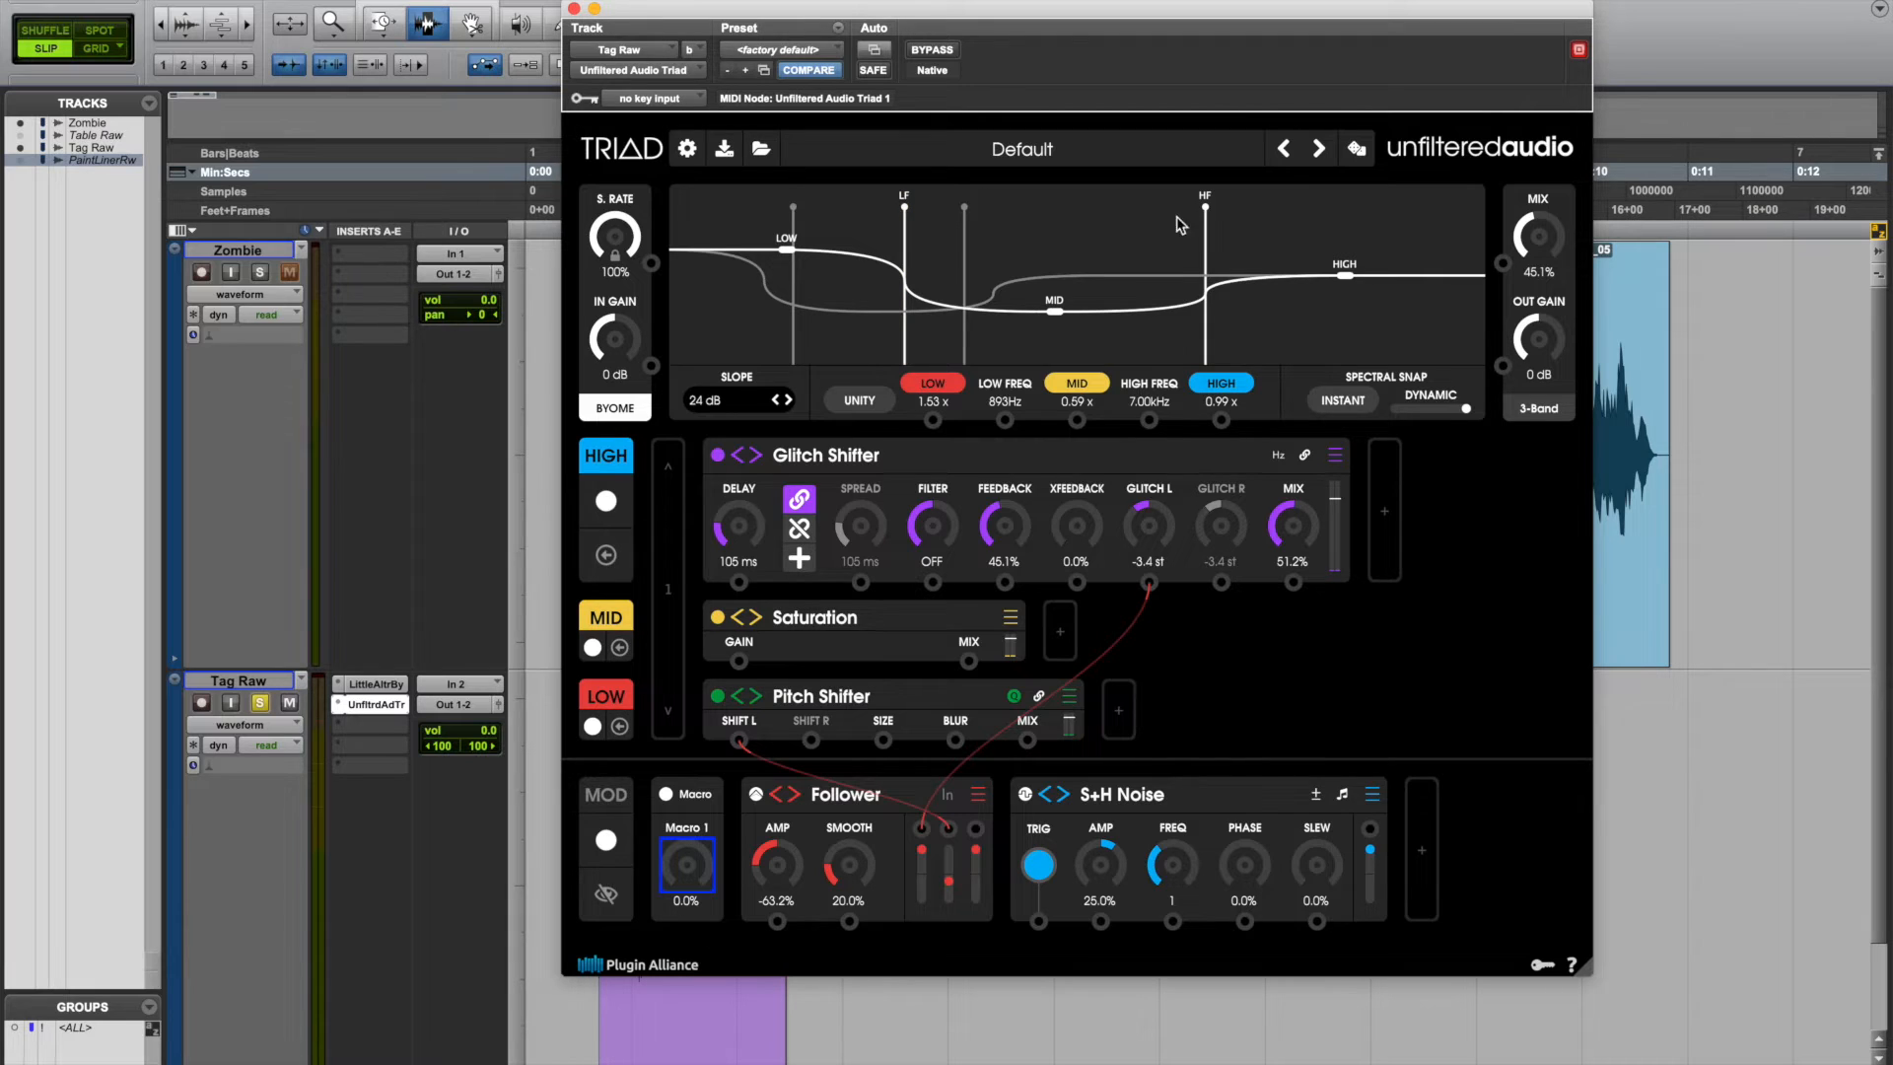
pyautogui.moveTo(1228, 258)
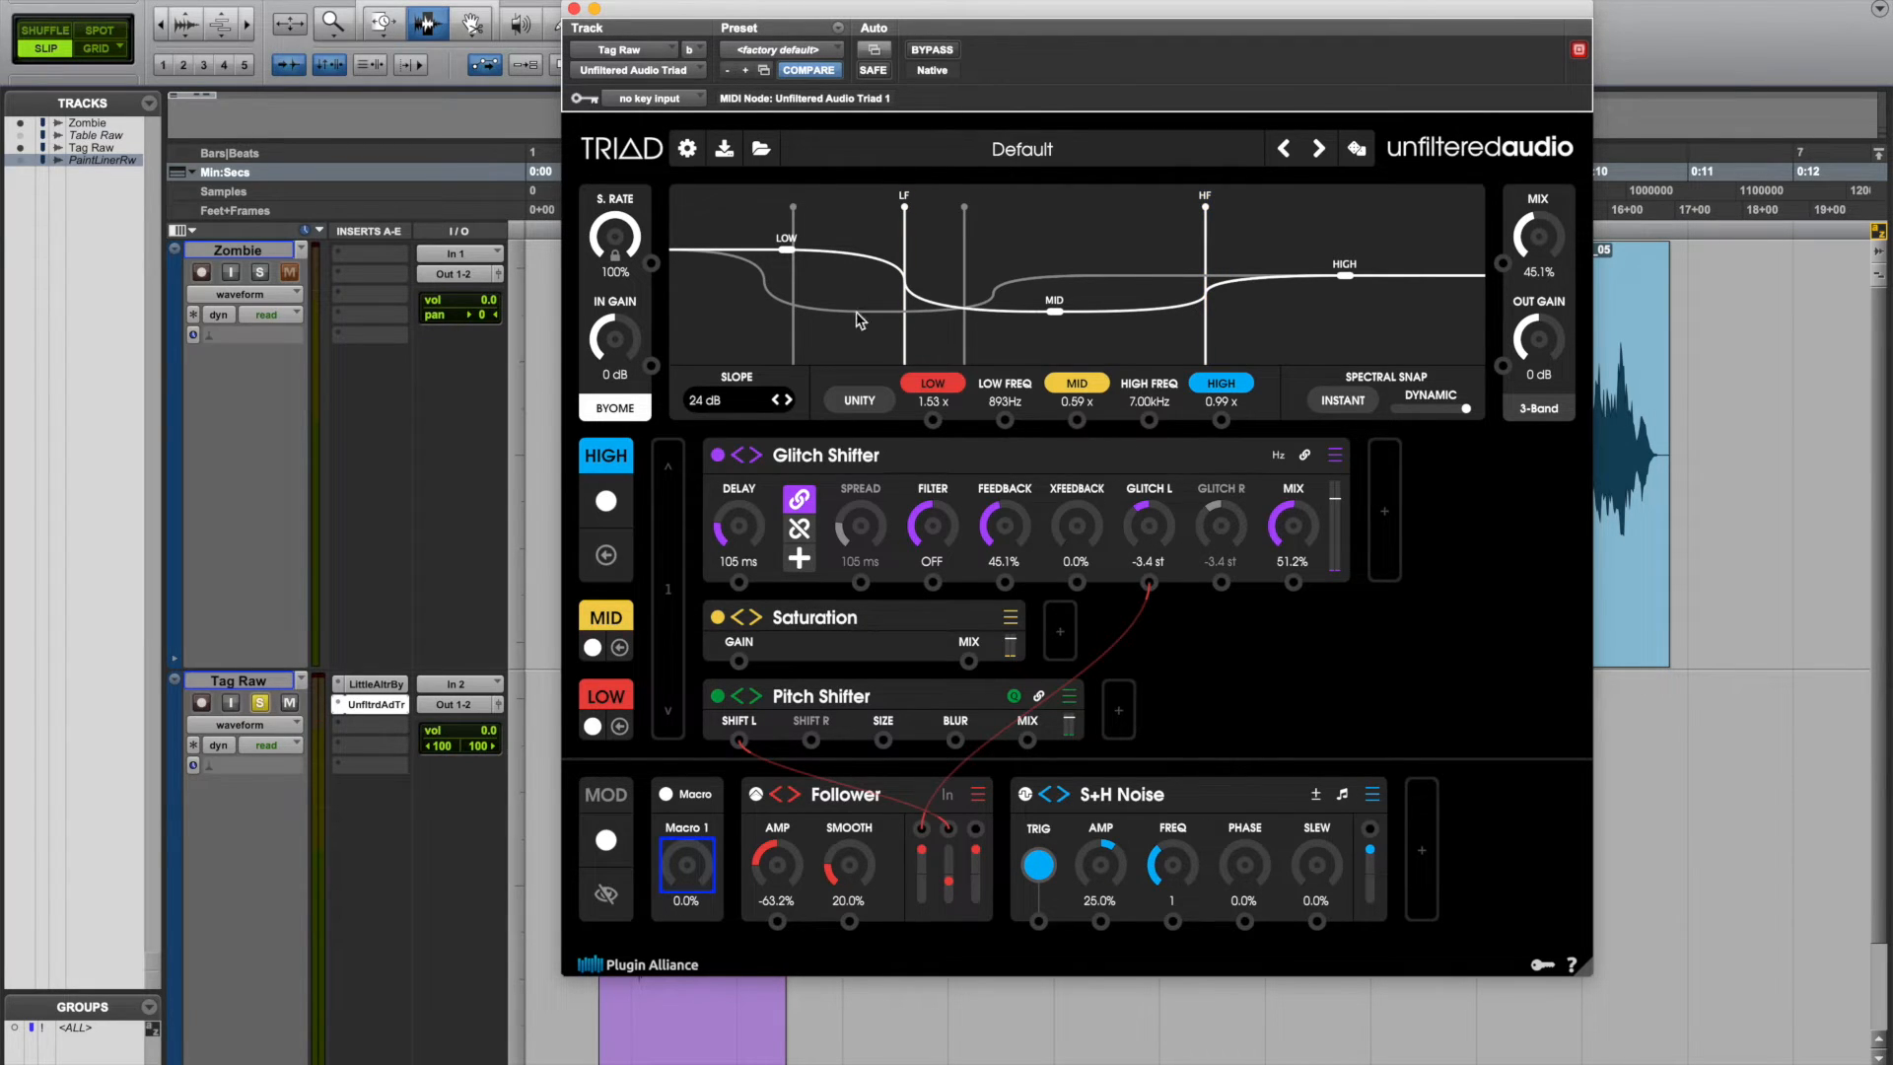
pyautogui.moveTo(949, 274)
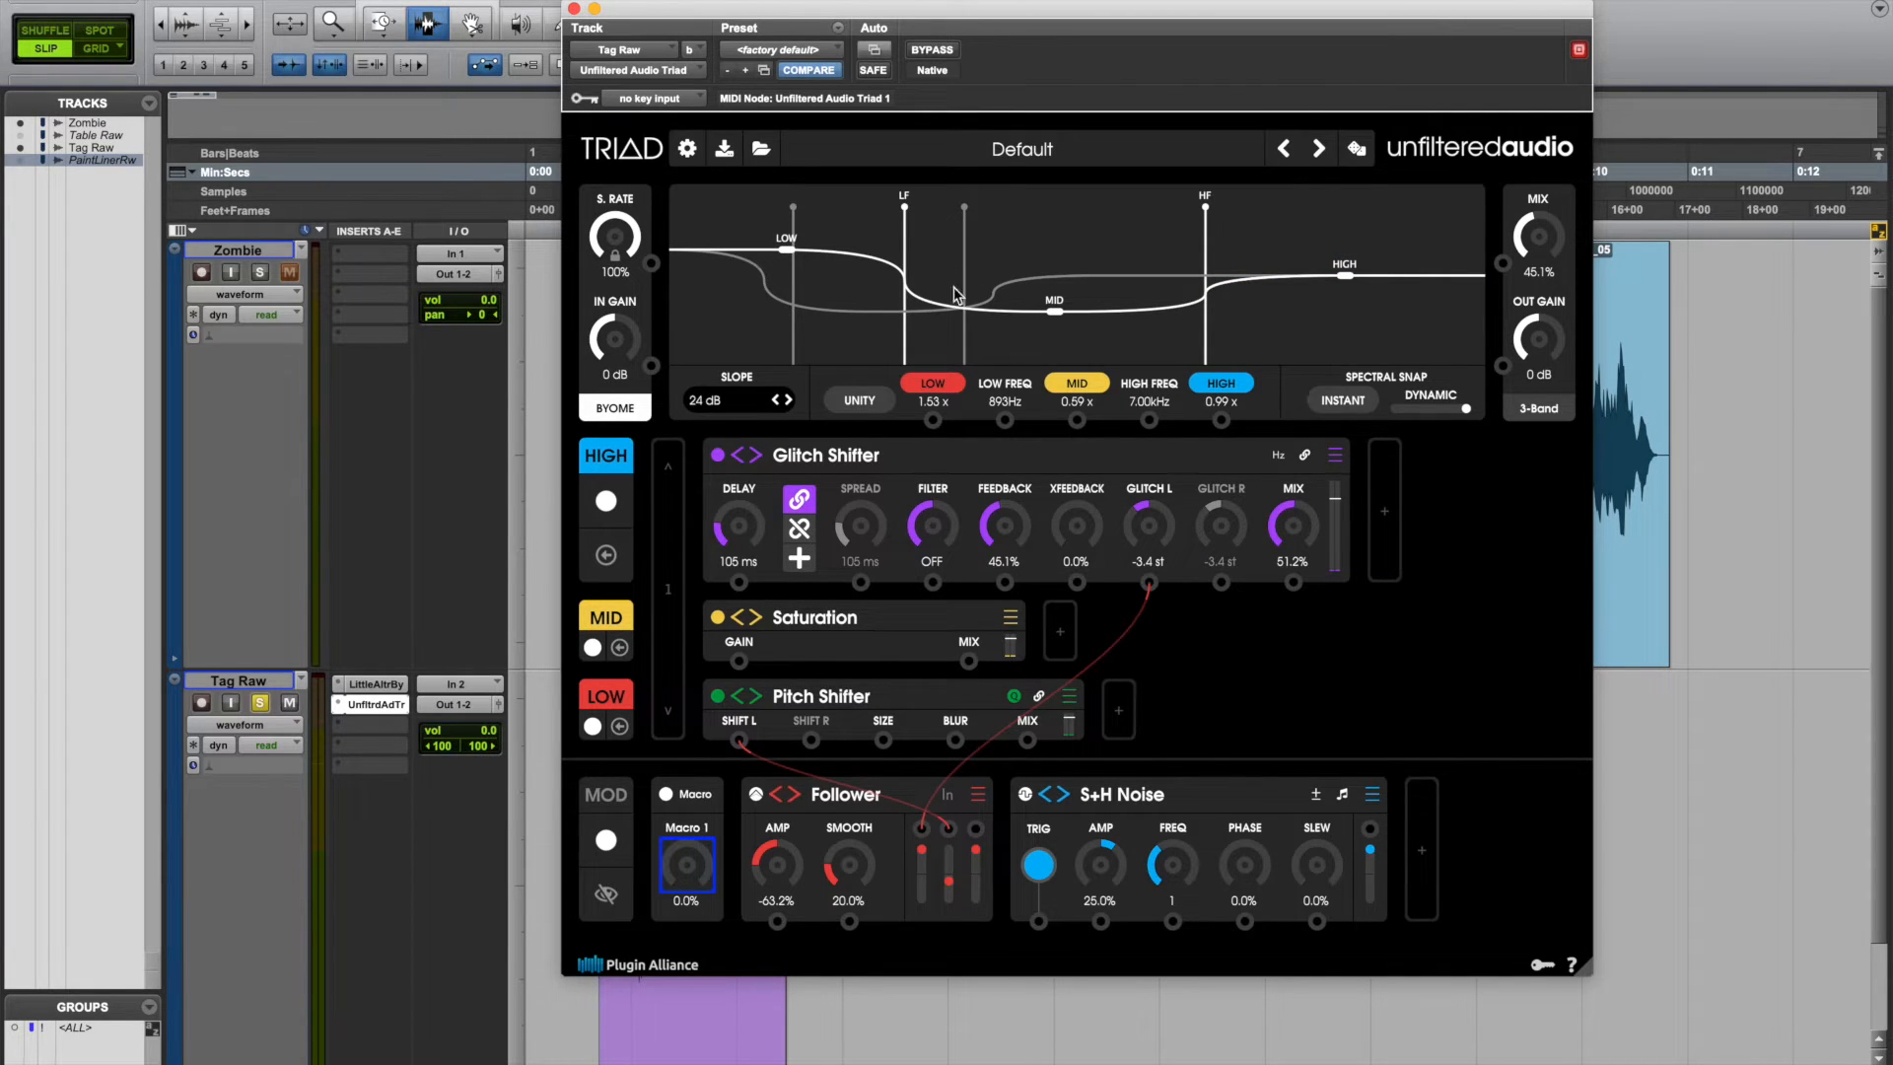
pyautogui.moveTo(911, 483)
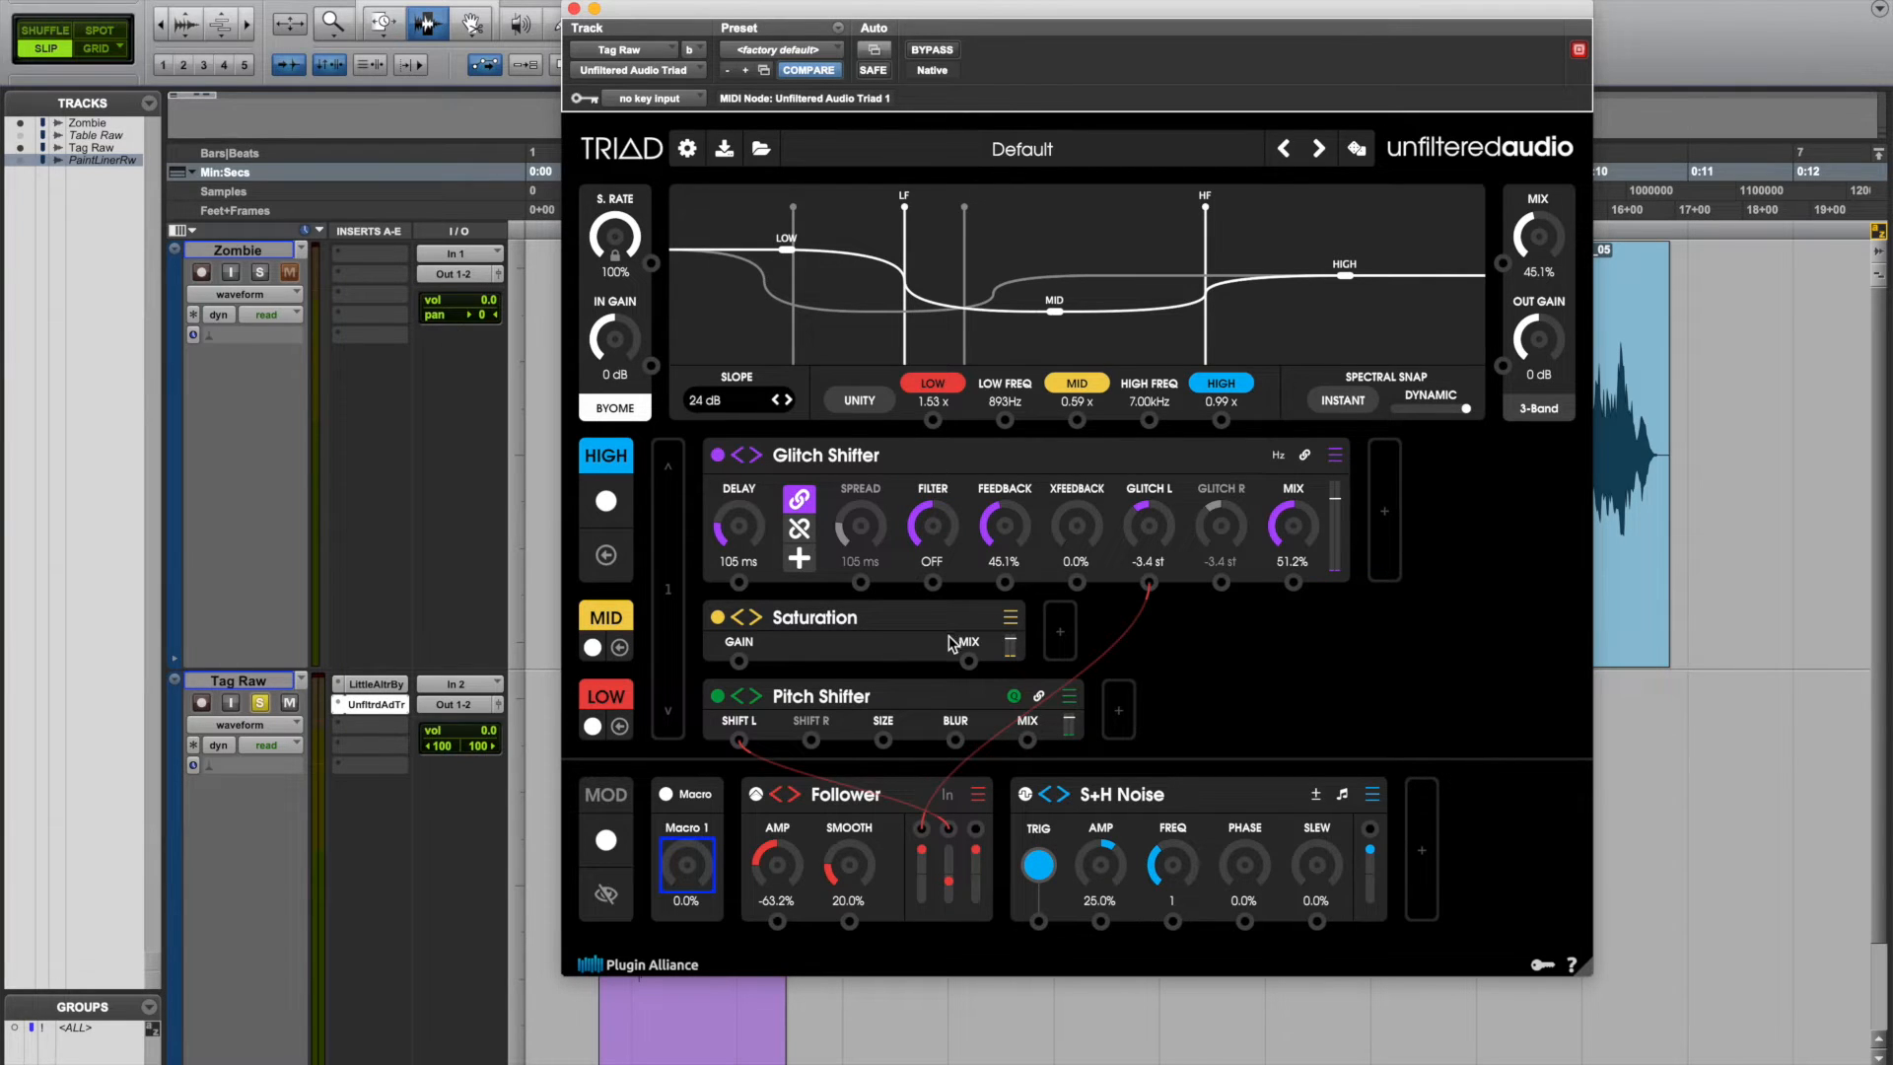
pyautogui.moveTo(777, 522)
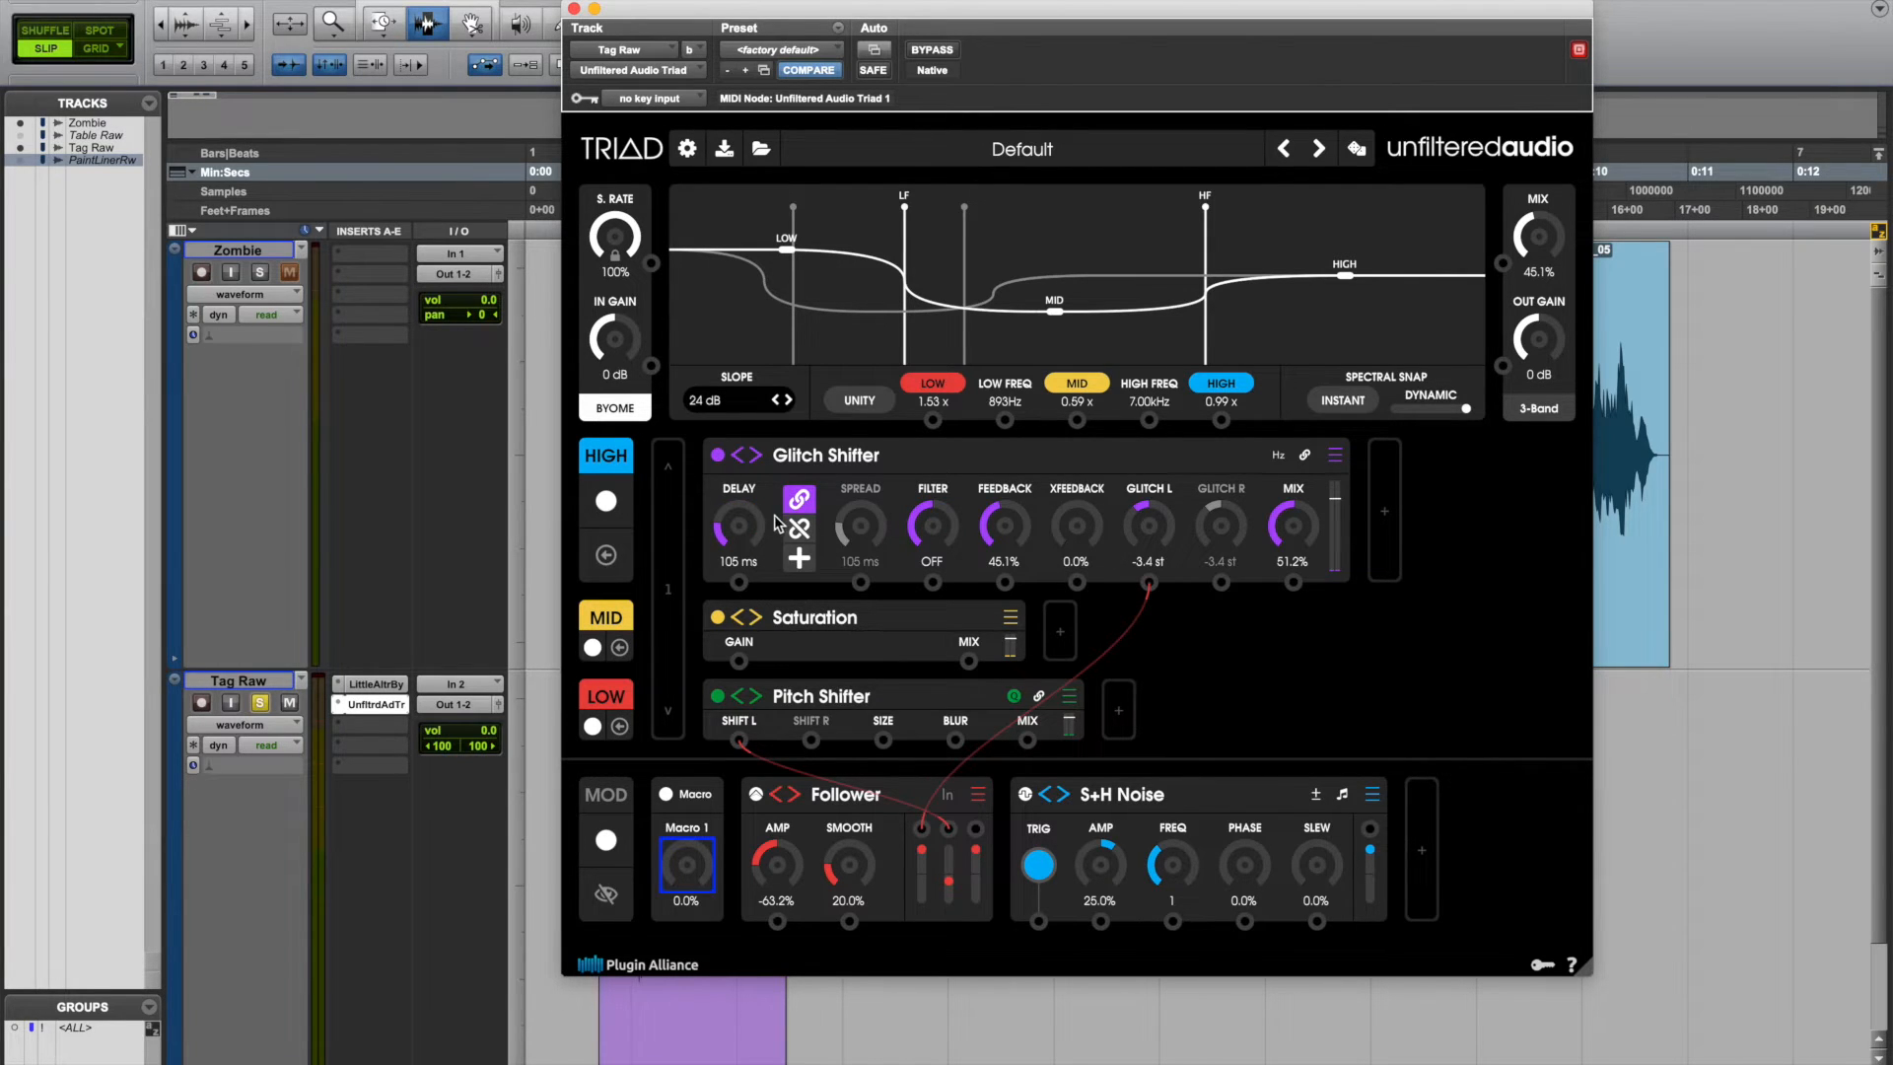
pyautogui.moveTo(1116, 674)
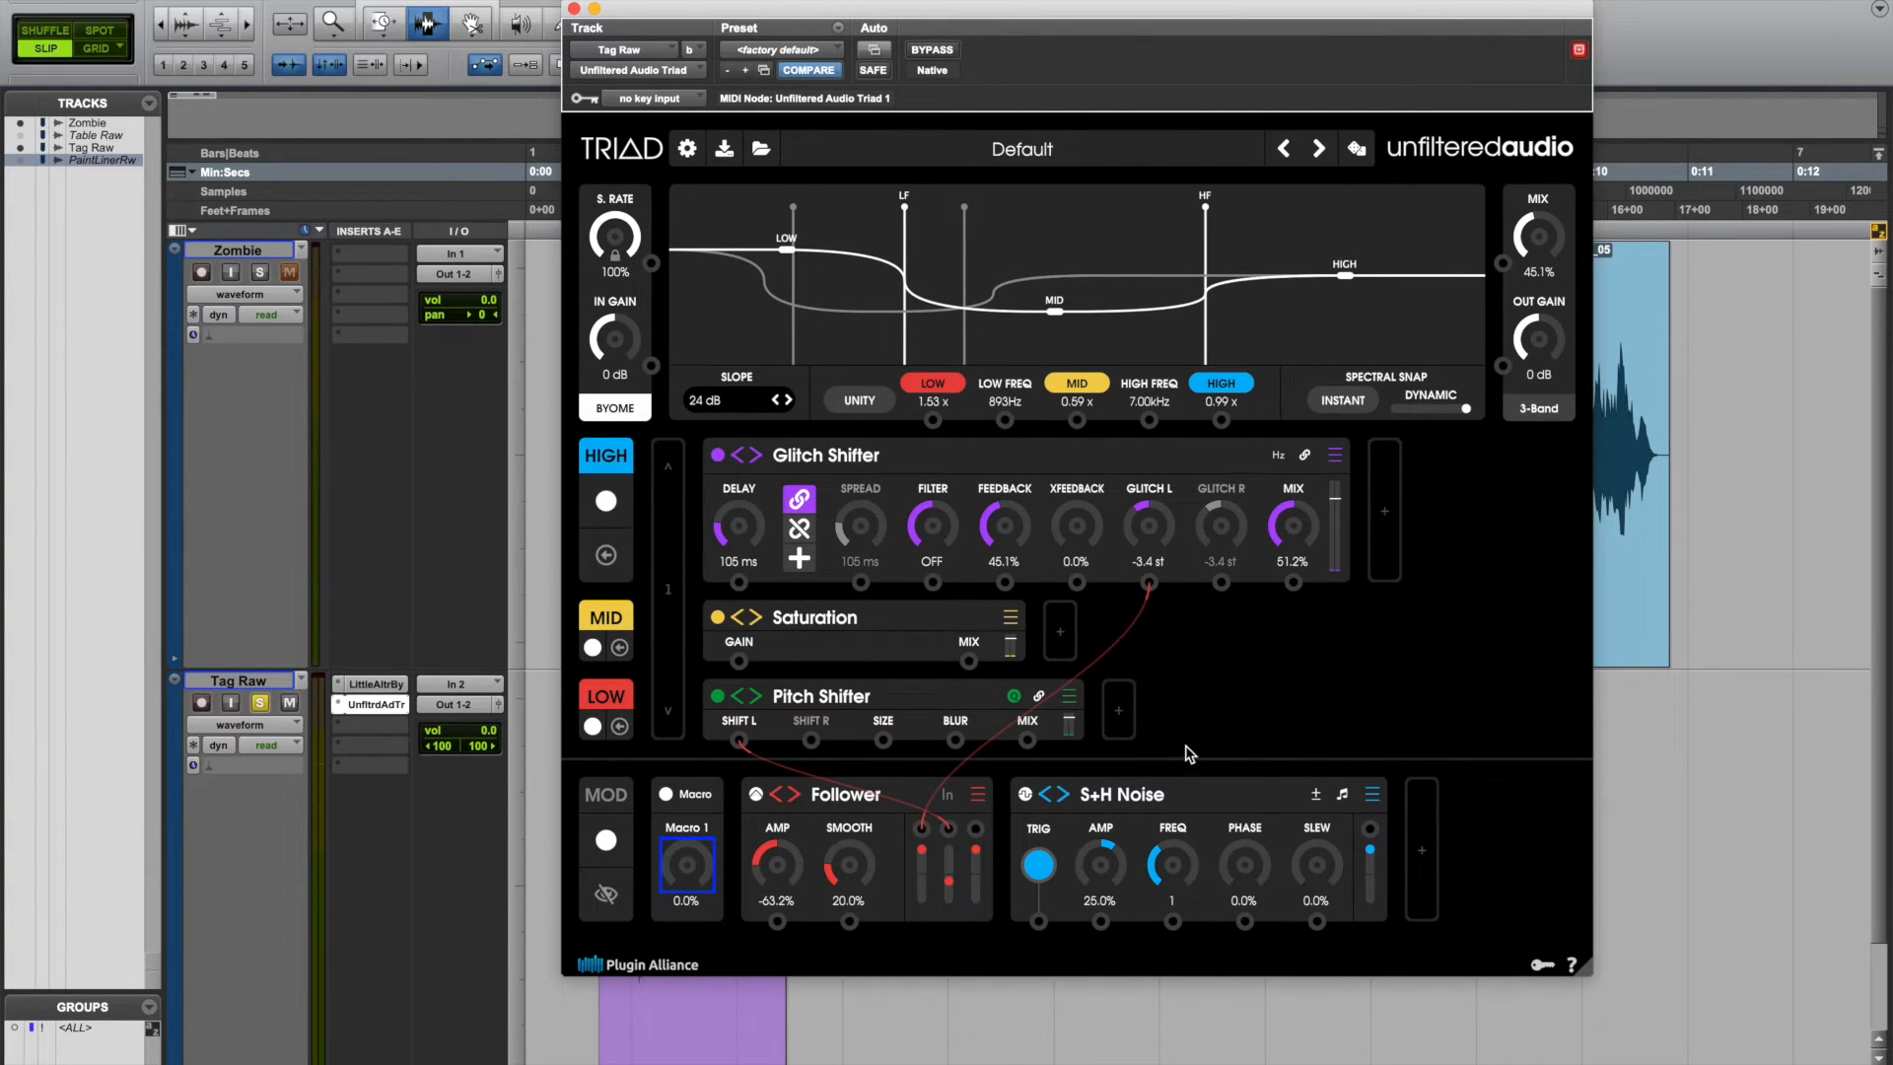
pyautogui.moveTo(905, 885)
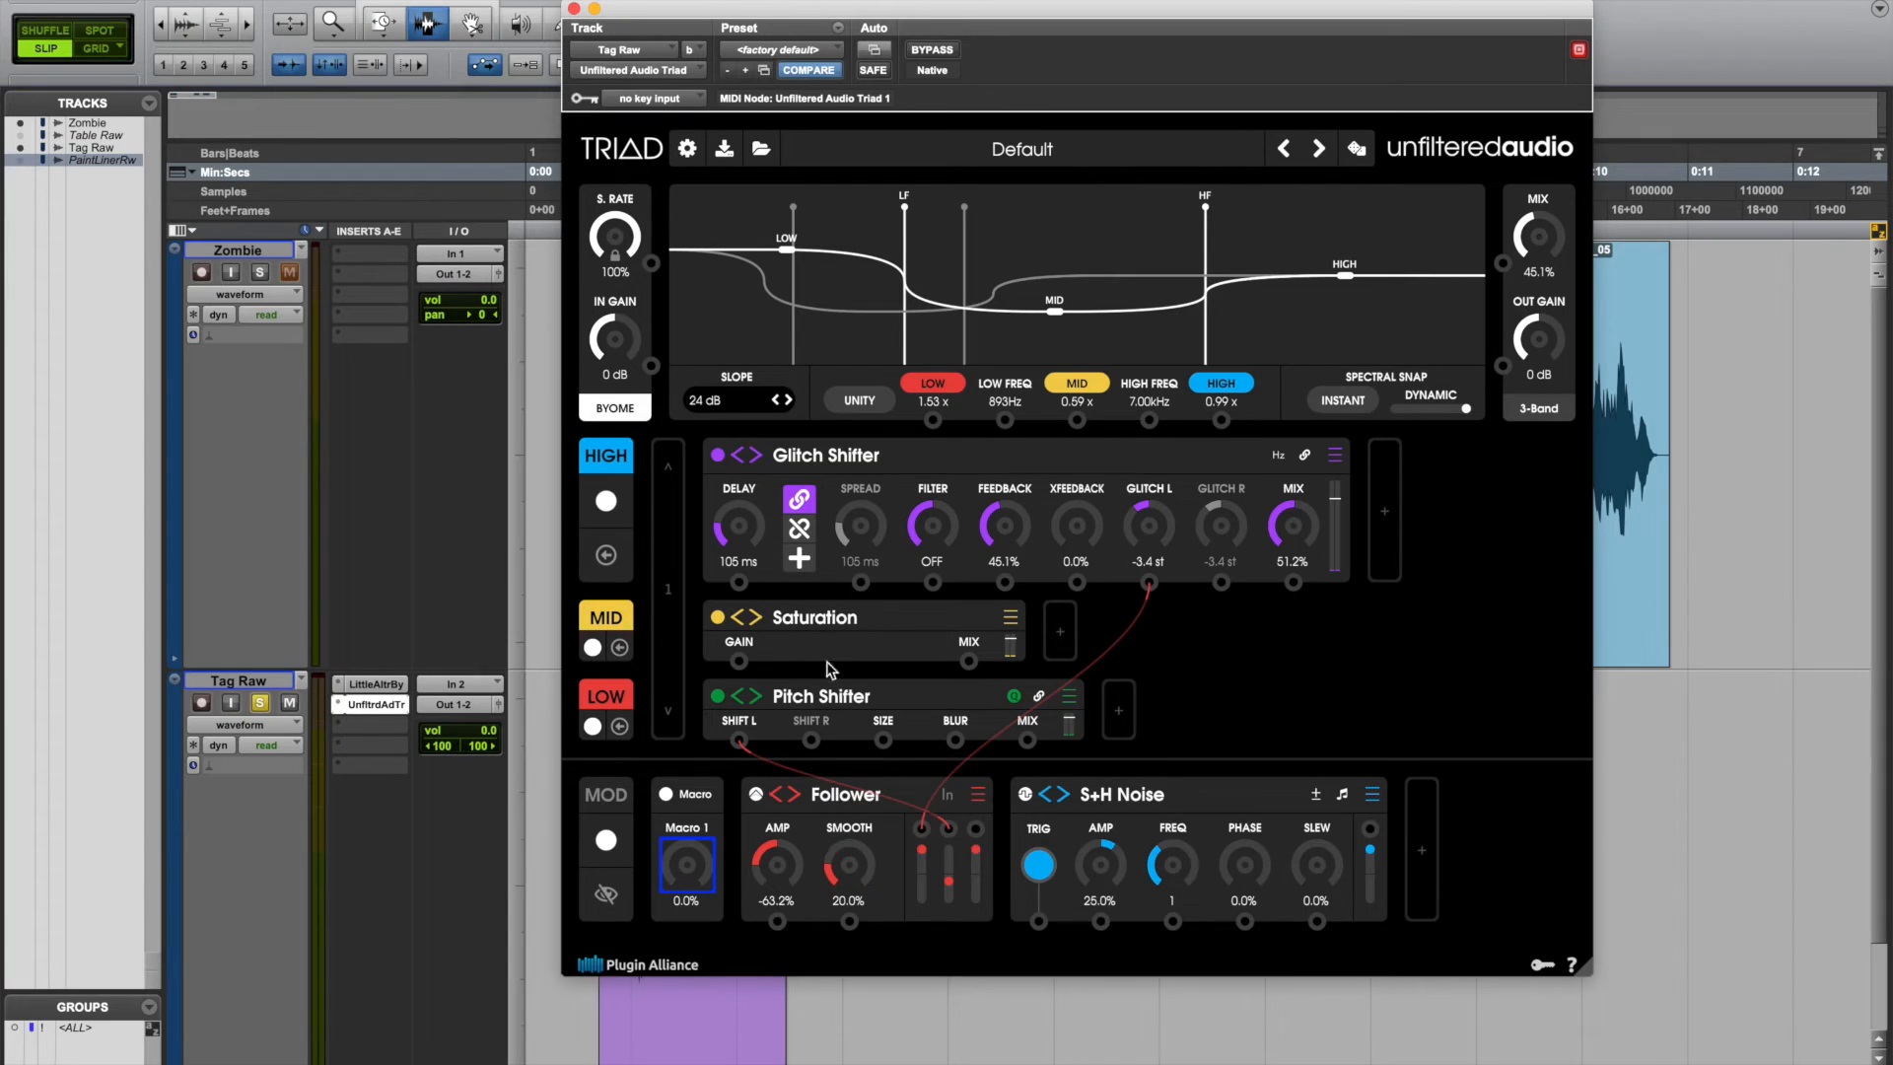
pyautogui.moveTo(1077, 584)
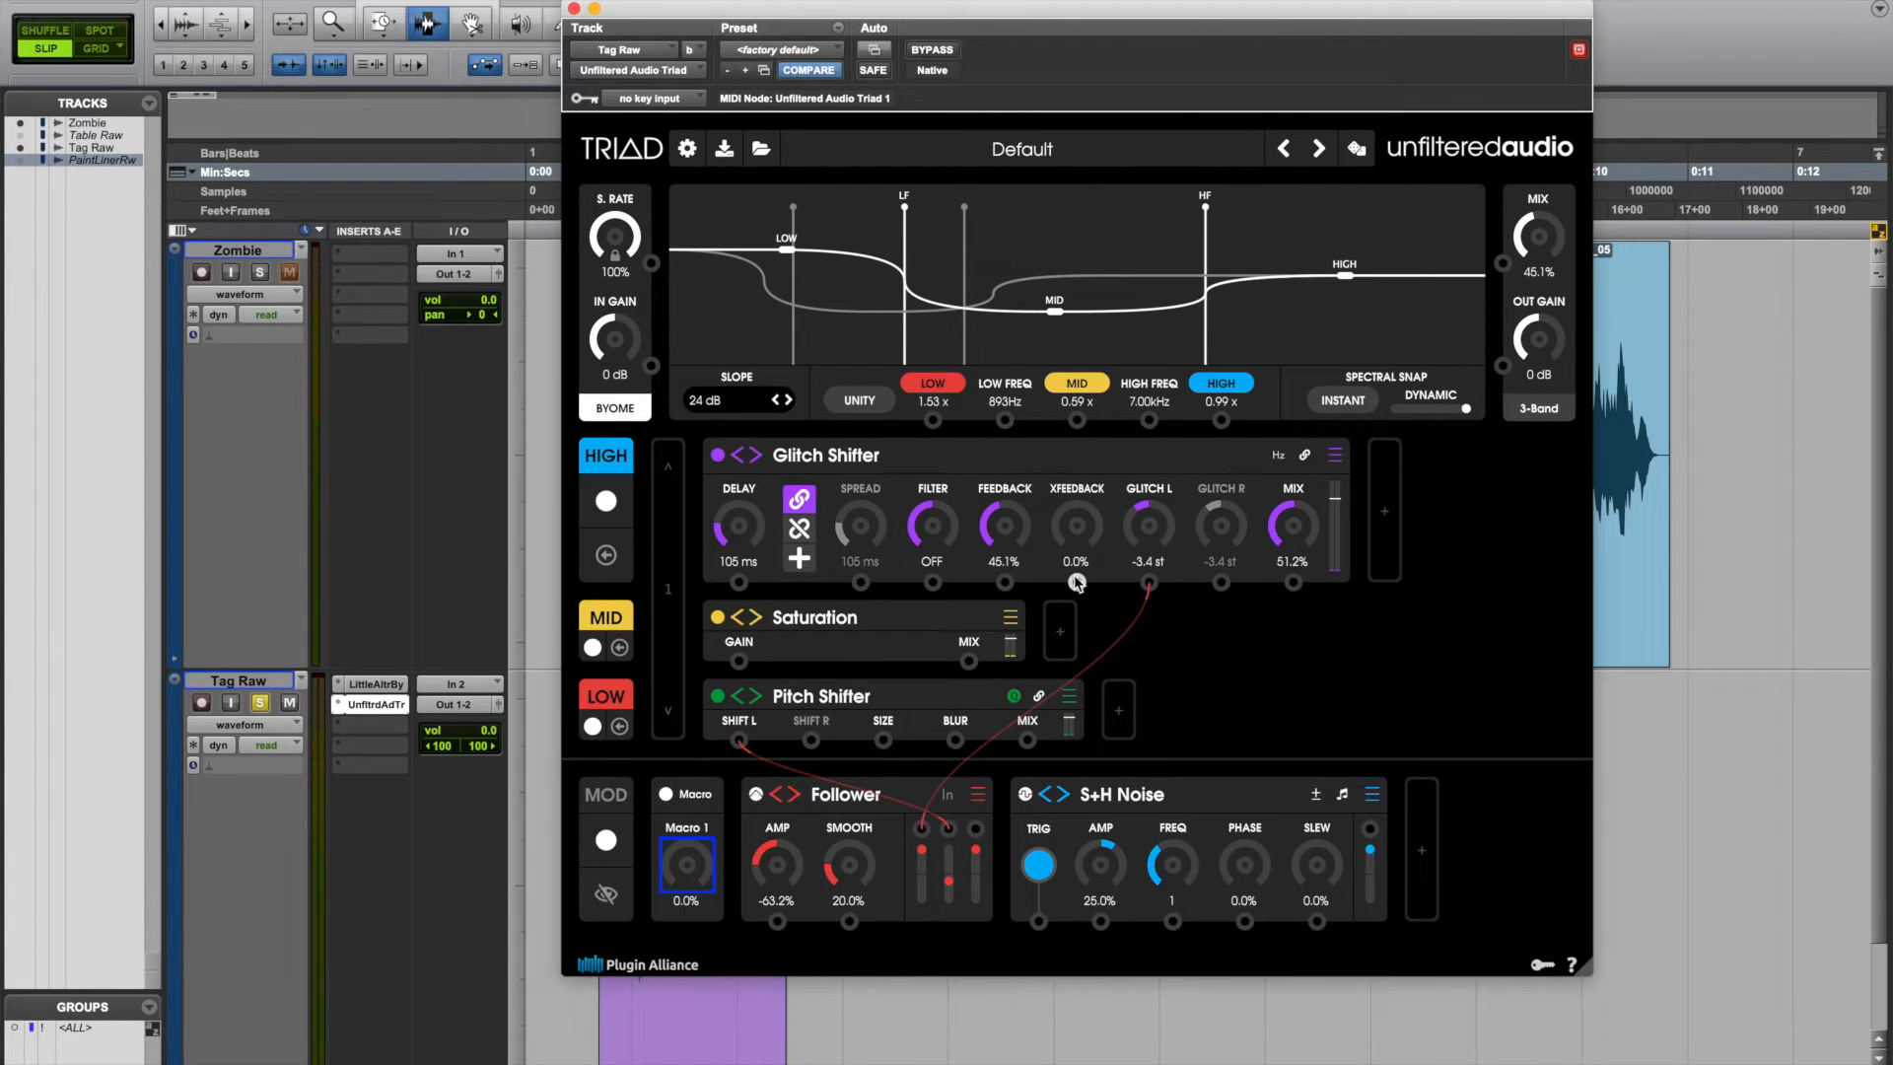
pyautogui.moveTo(871, 550)
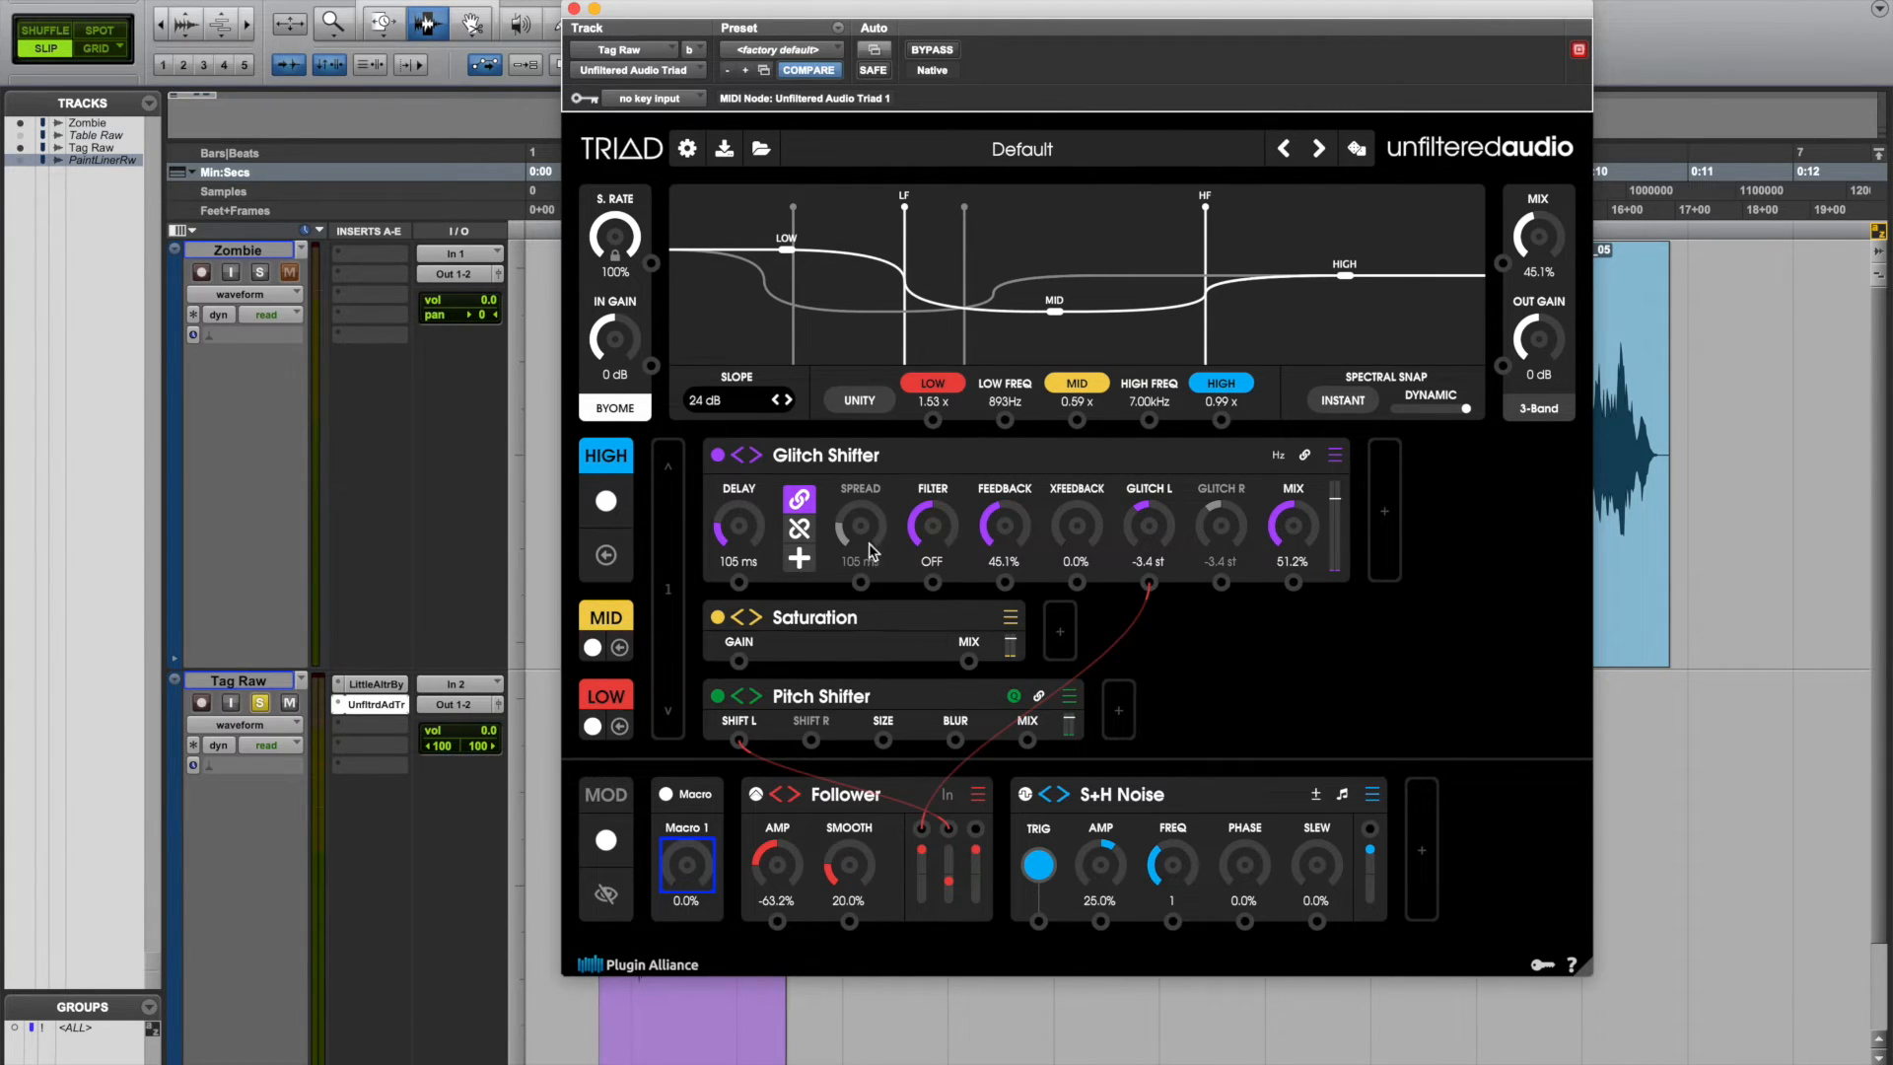
pyautogui.moveTo(1307, 350)
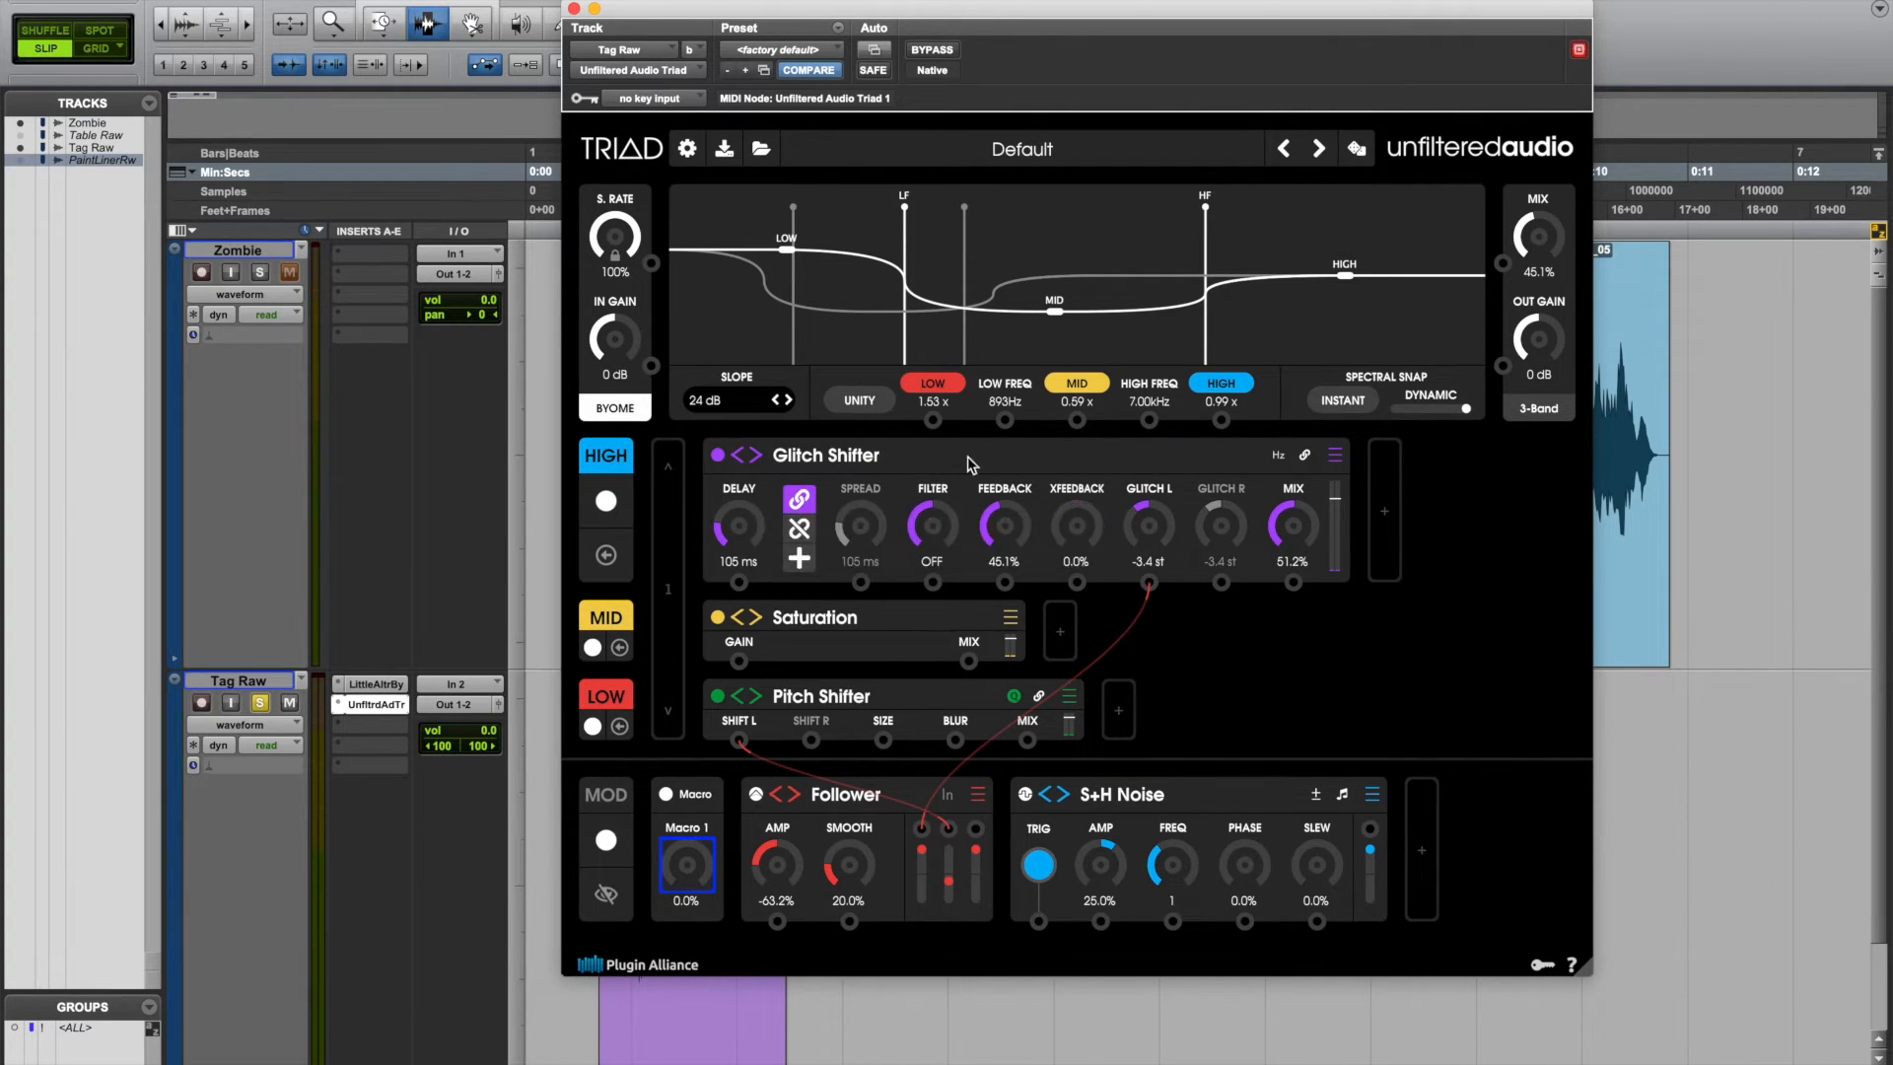
pyautogui.moveTo(859, 453)
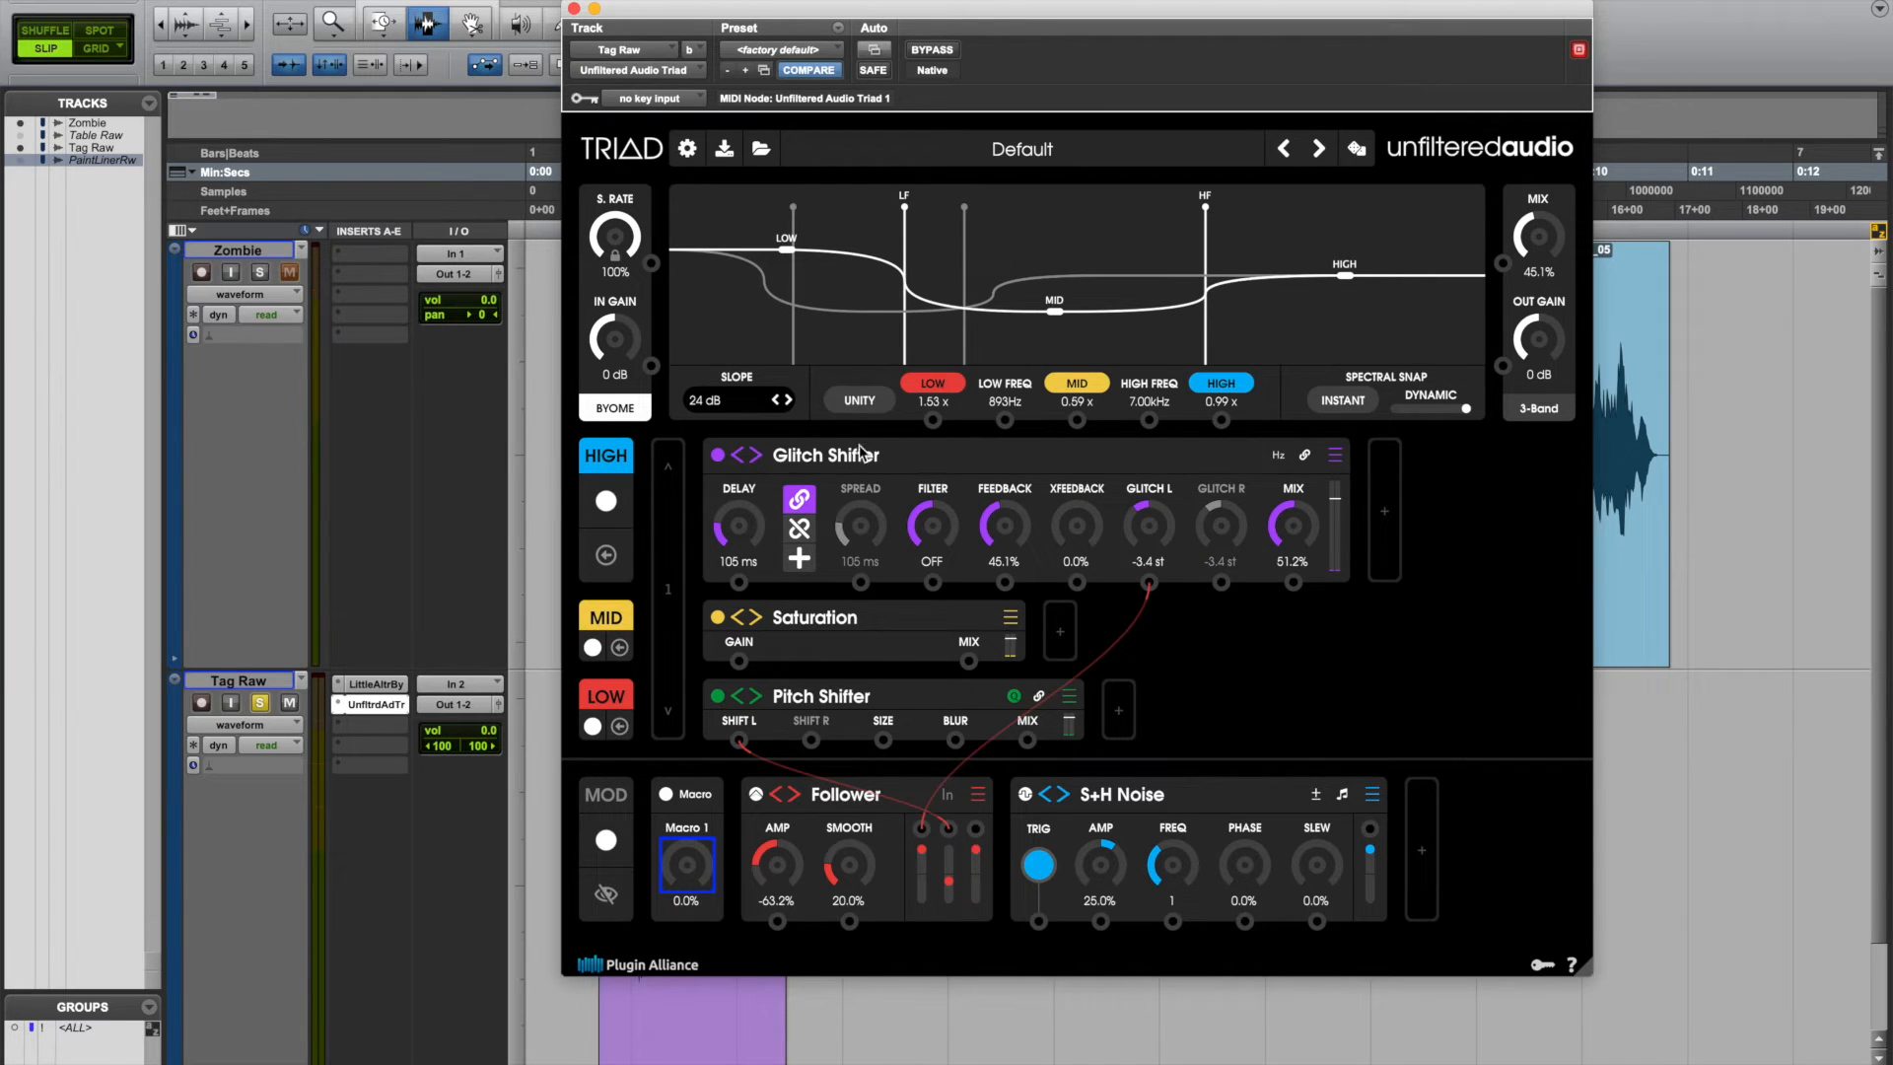
pyautogui.moveTo(905, 477)
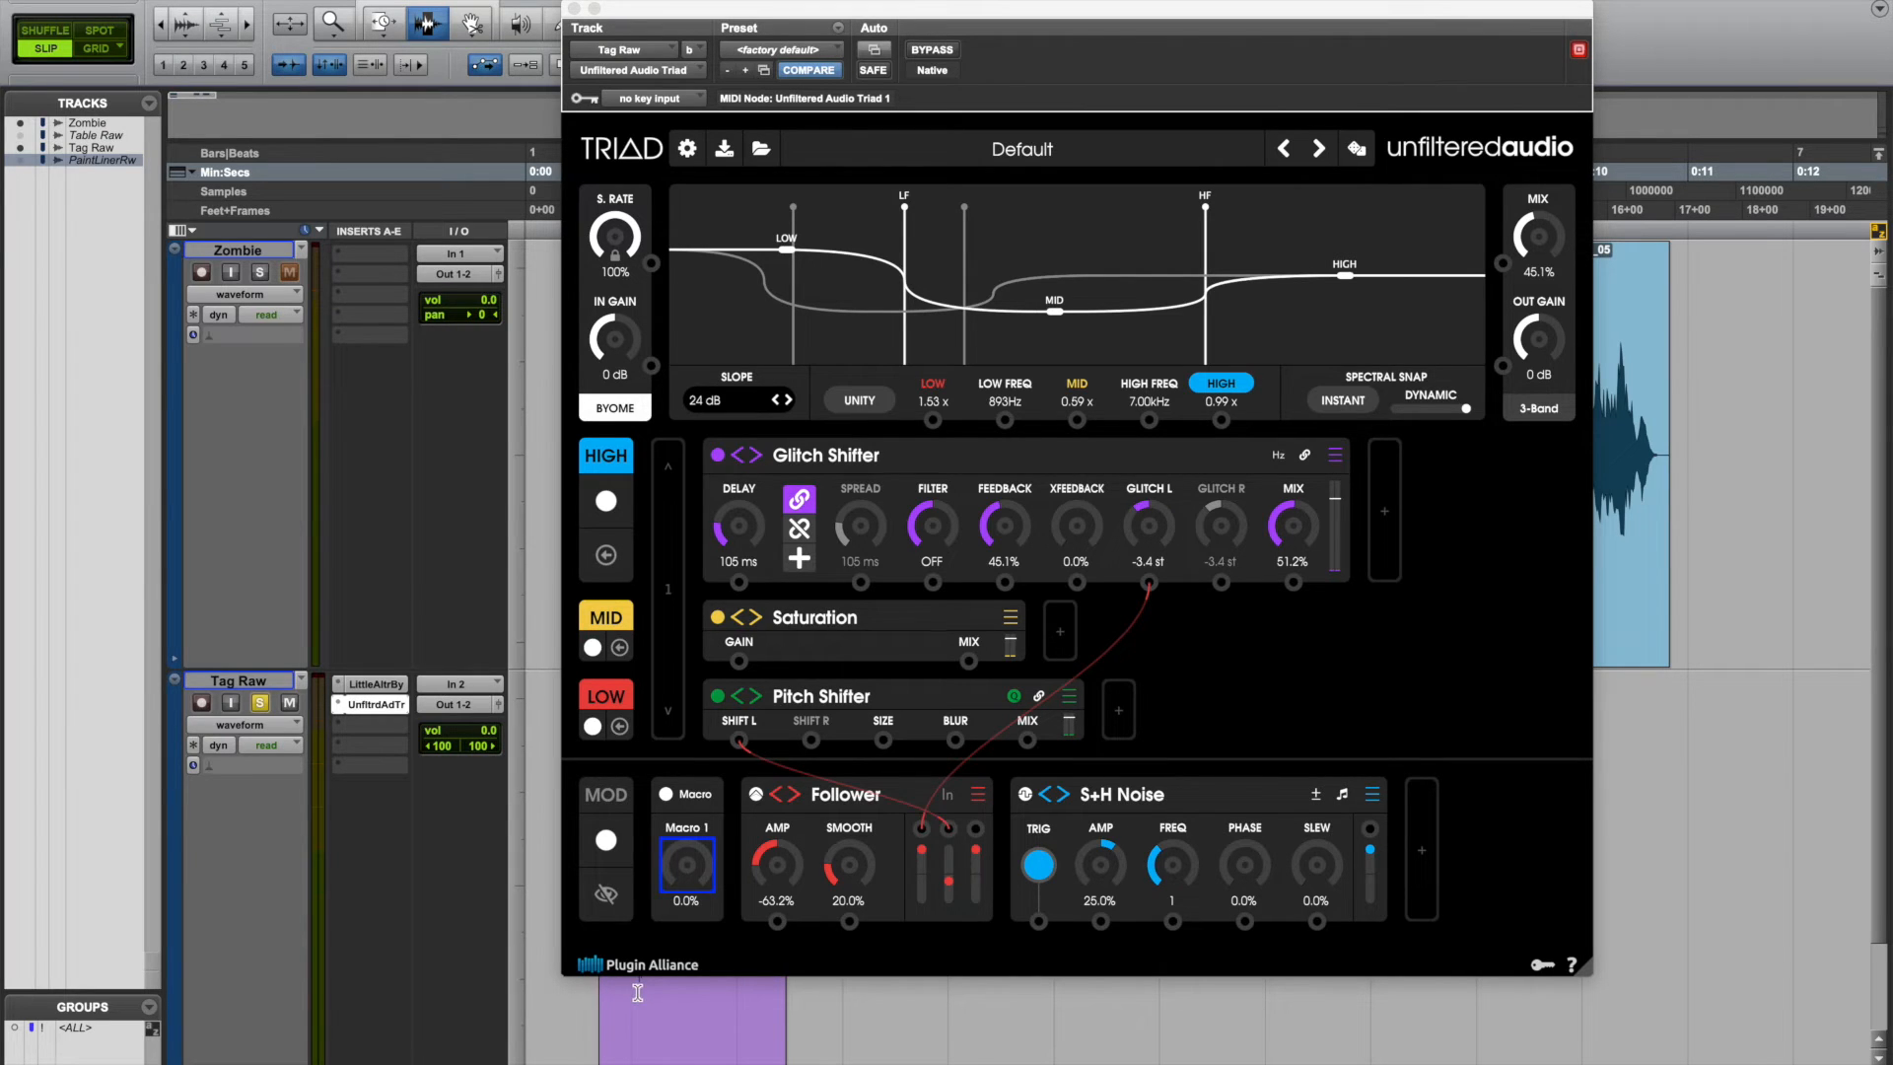
pyautogui.moveTo(1199, 552)
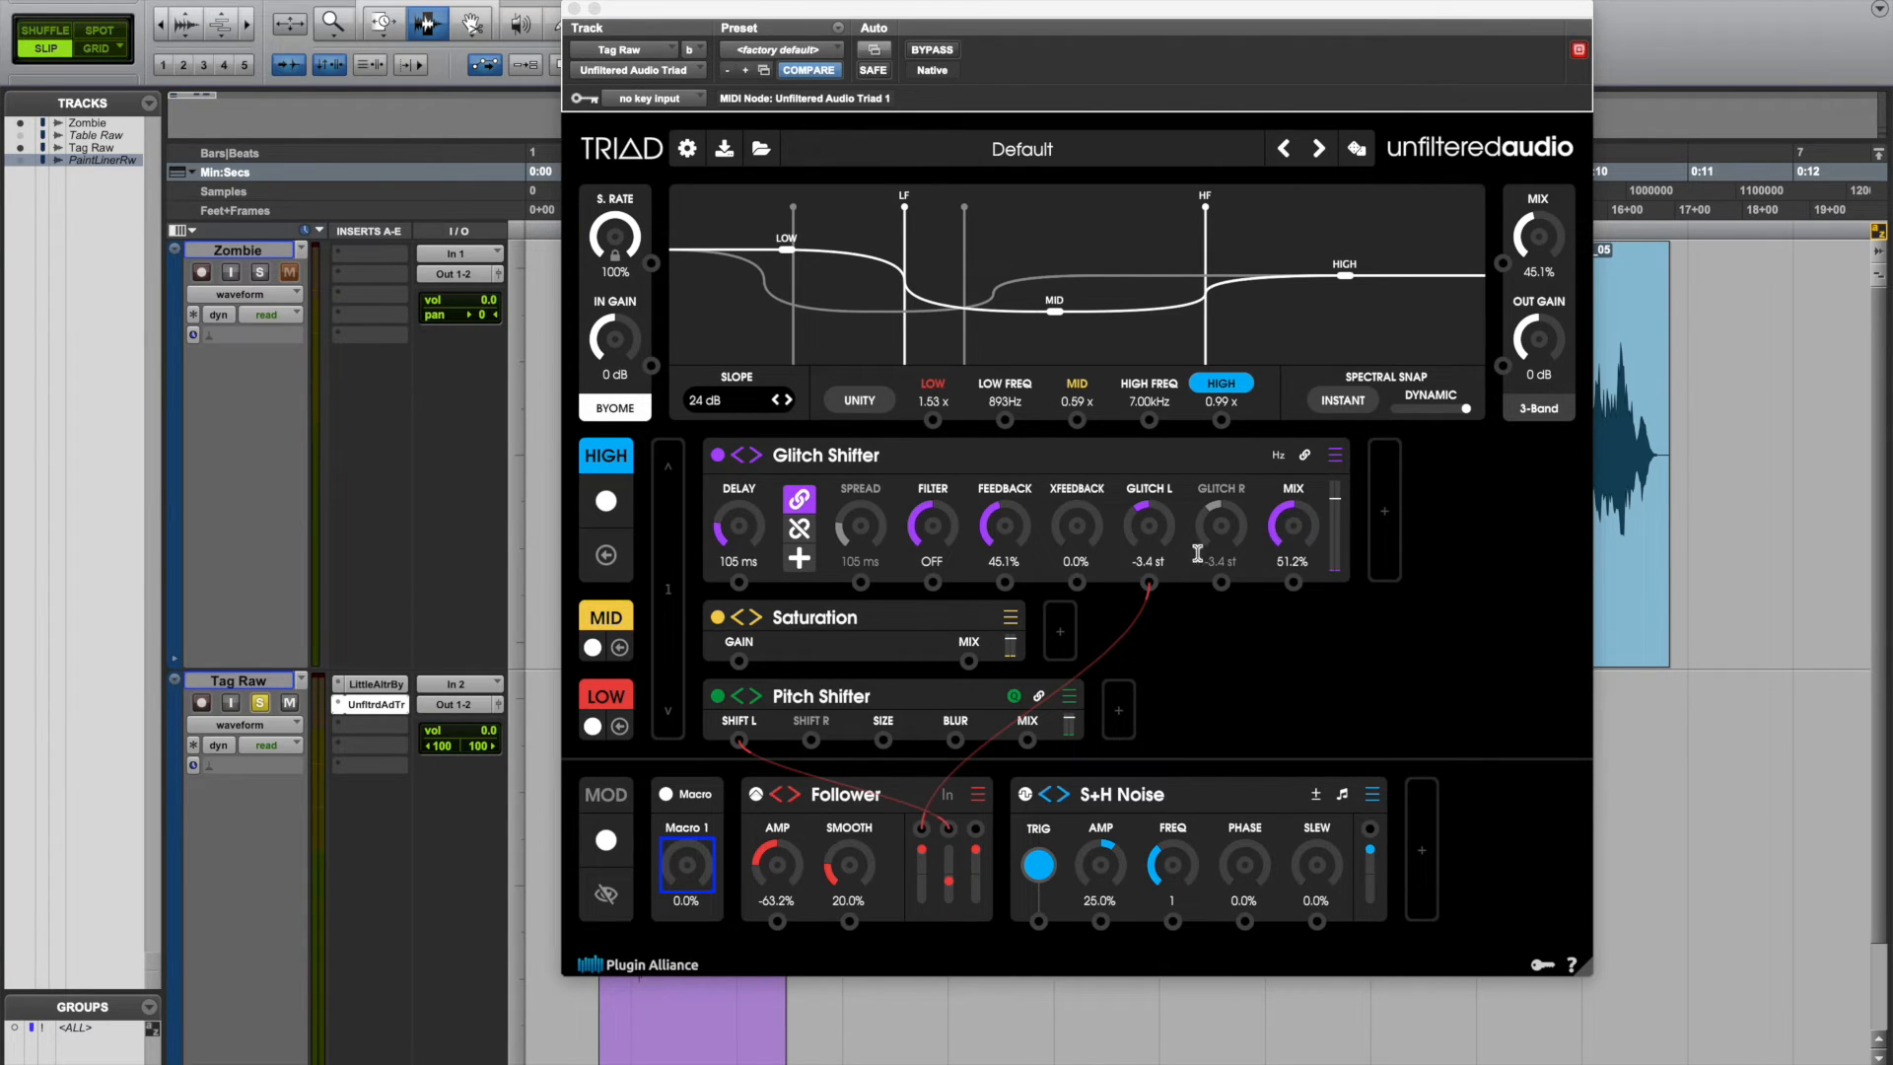
pyautogui.moveTo(1104, 639)
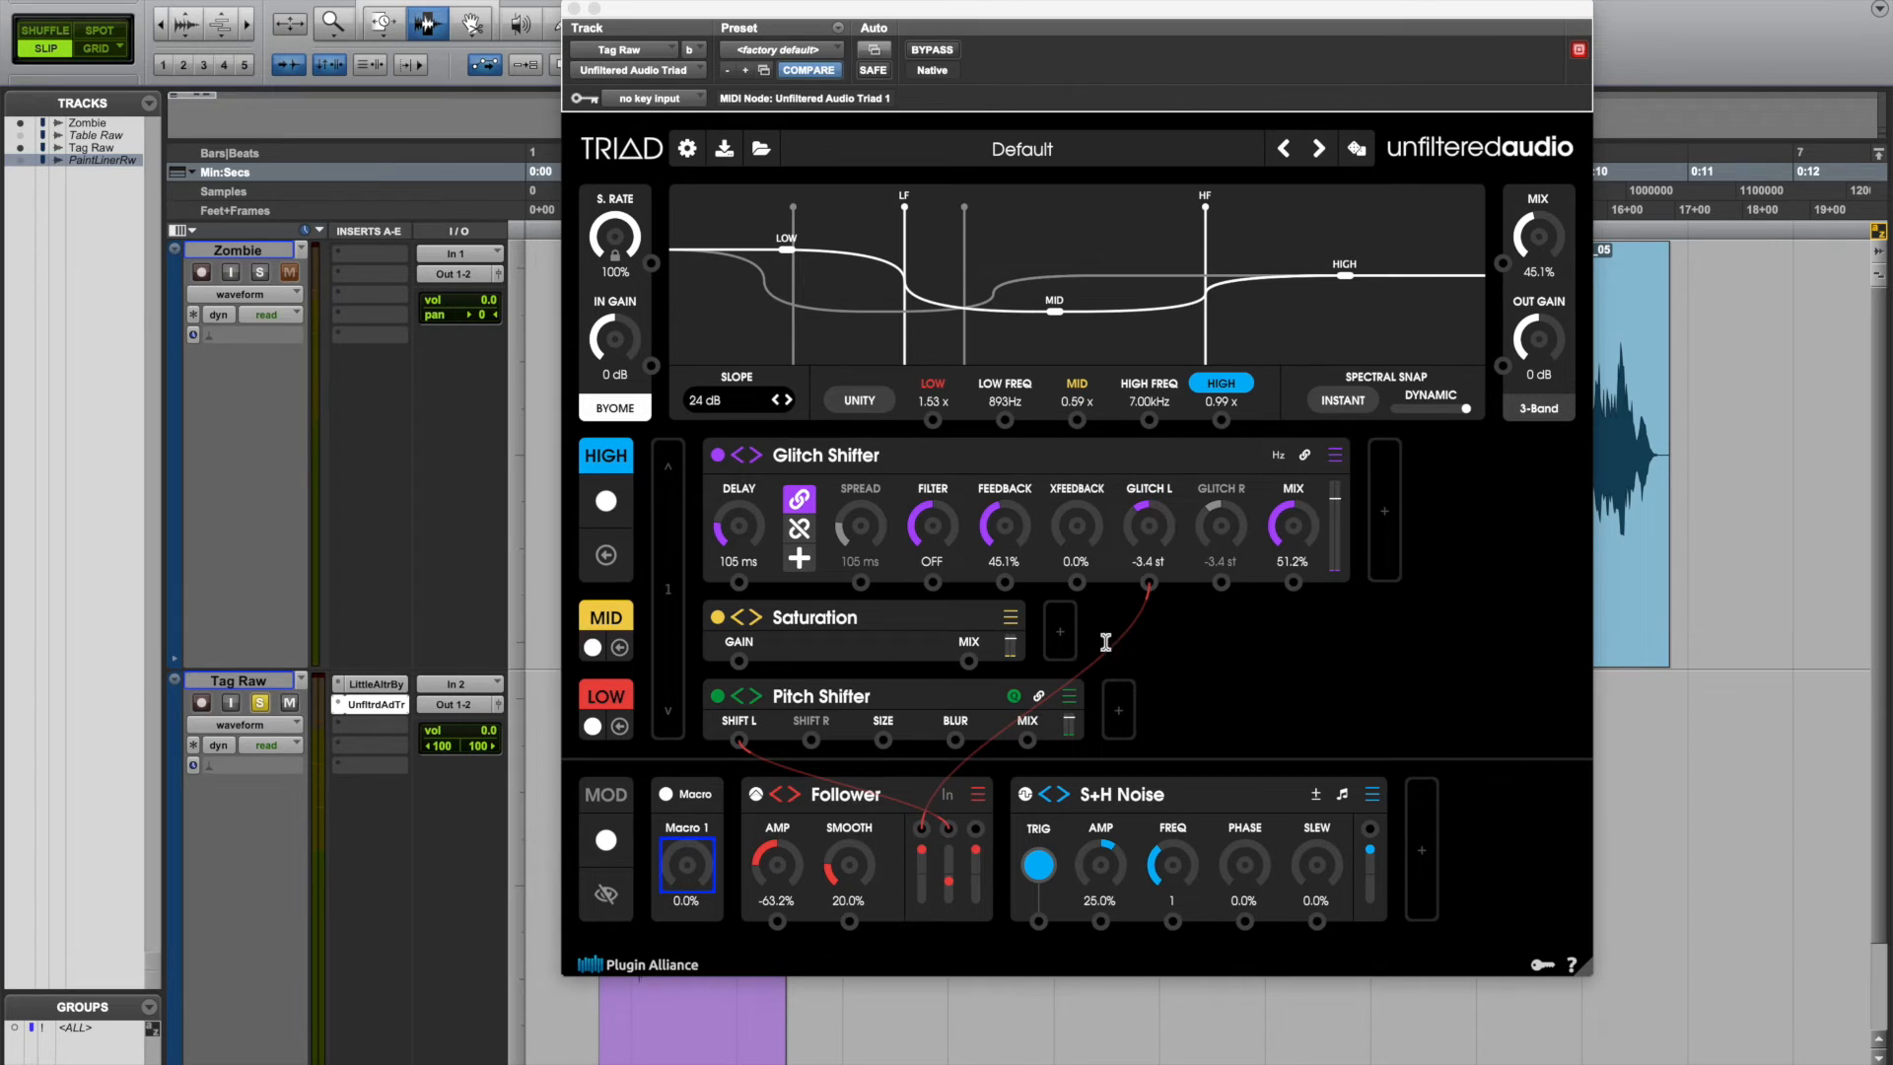
pyautogui.moveTo(1142, 628)
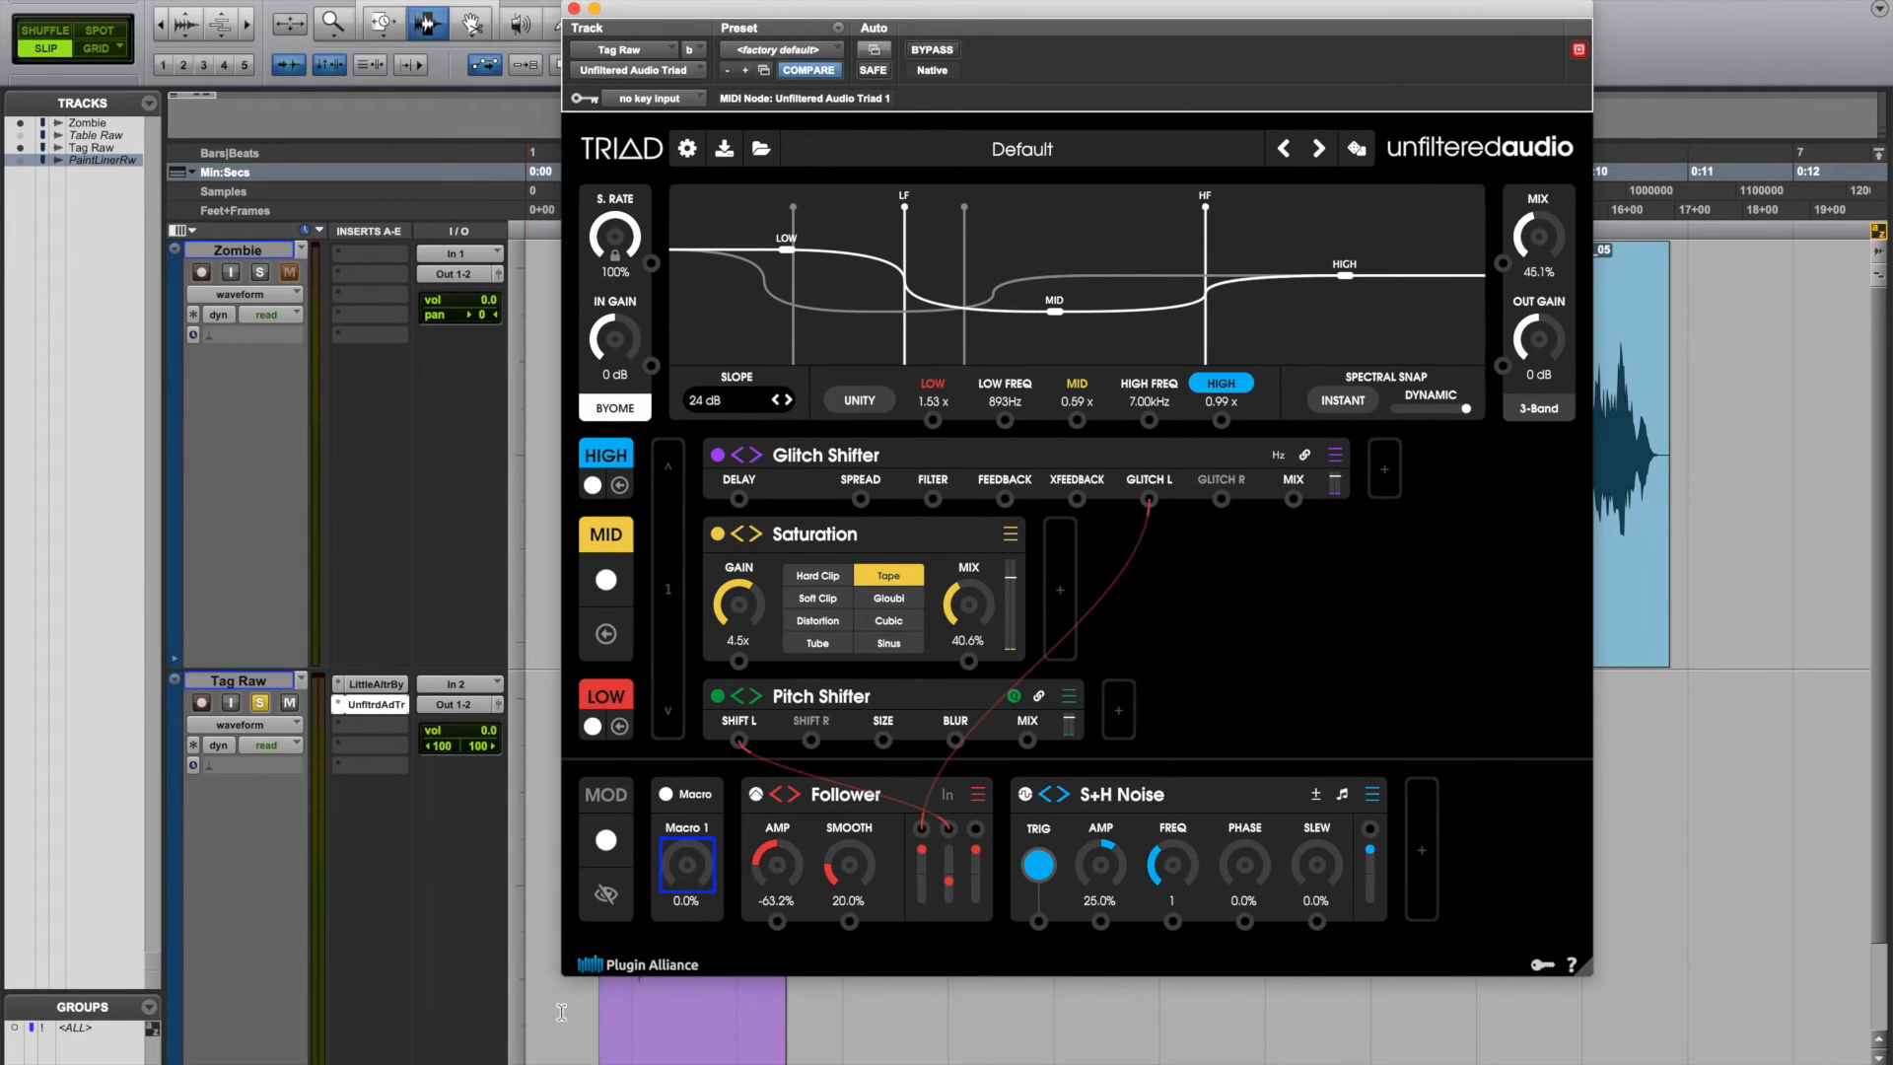
pyautogui.moveTo(702, 708)
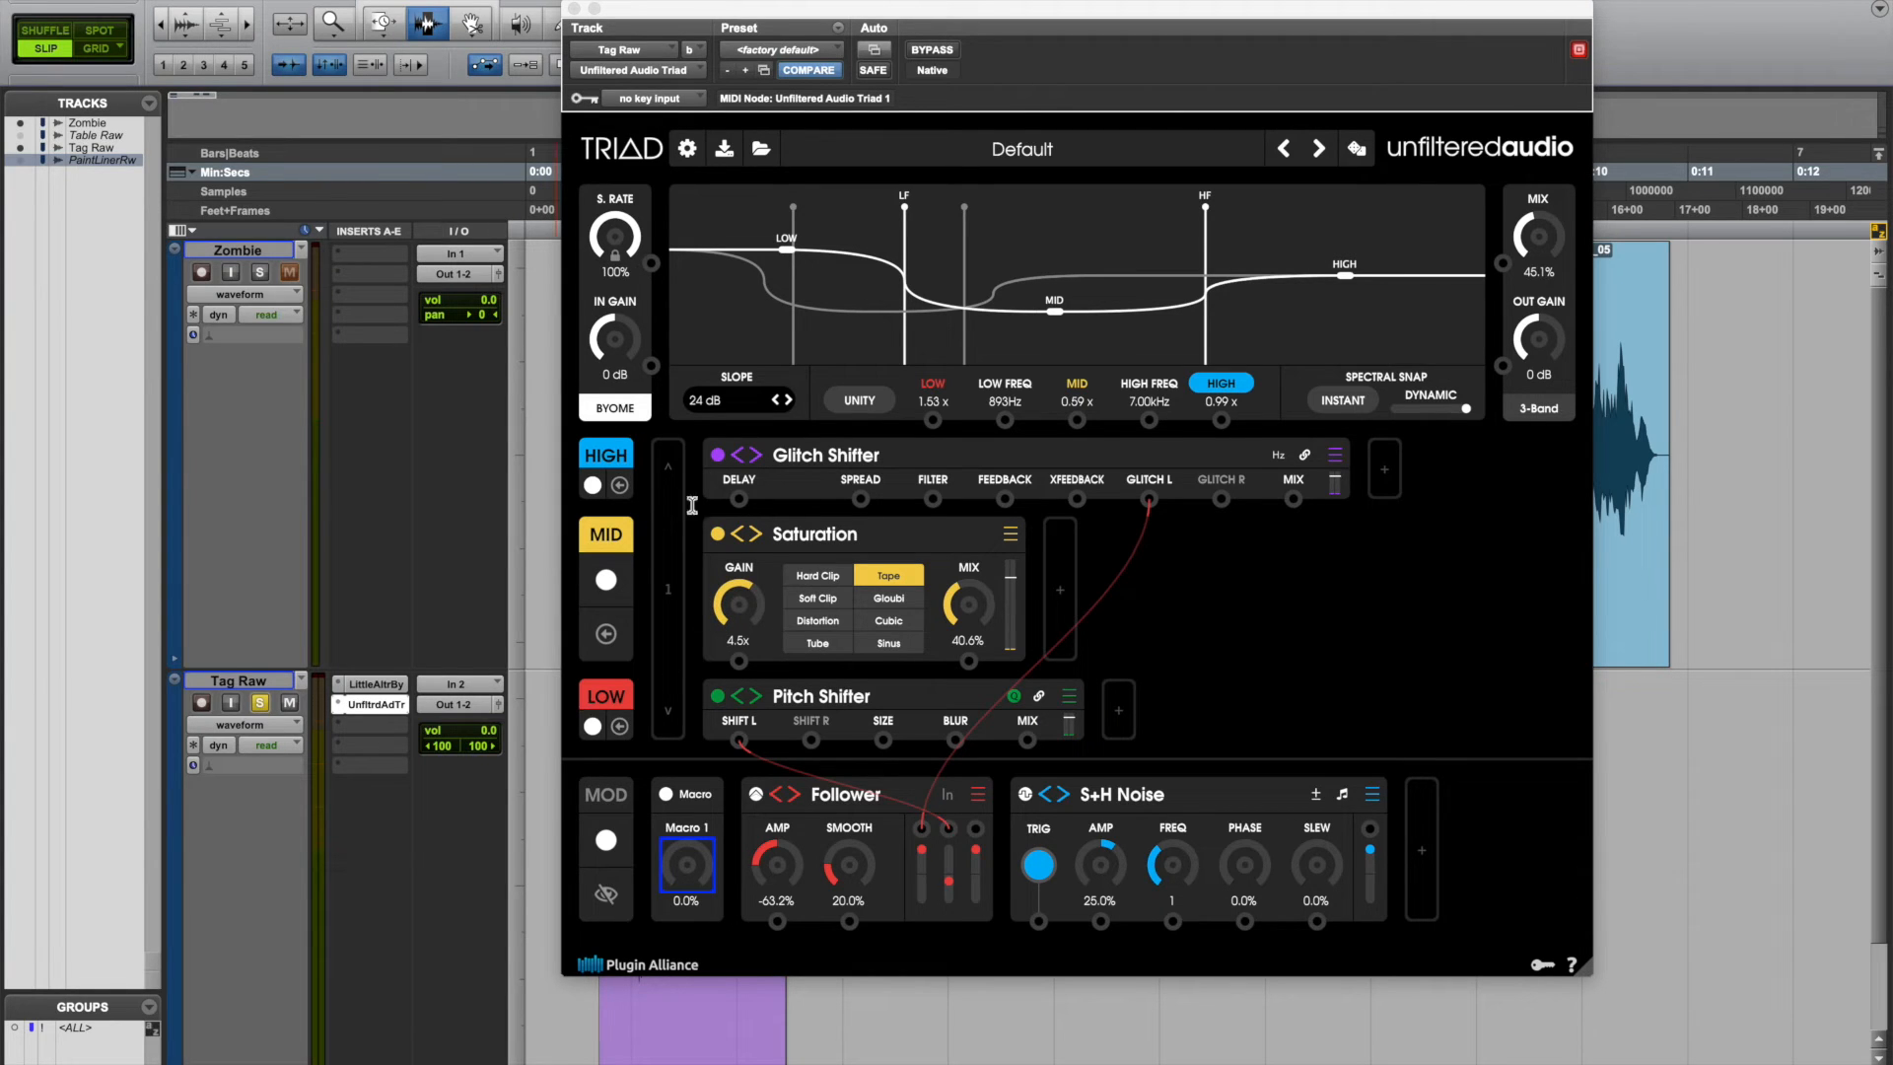
# - Expand Triad's MID band Saturation module (Tape mode, Gain 4.5x, Mix 40.6%)
pyautogui.click(1076, 382)
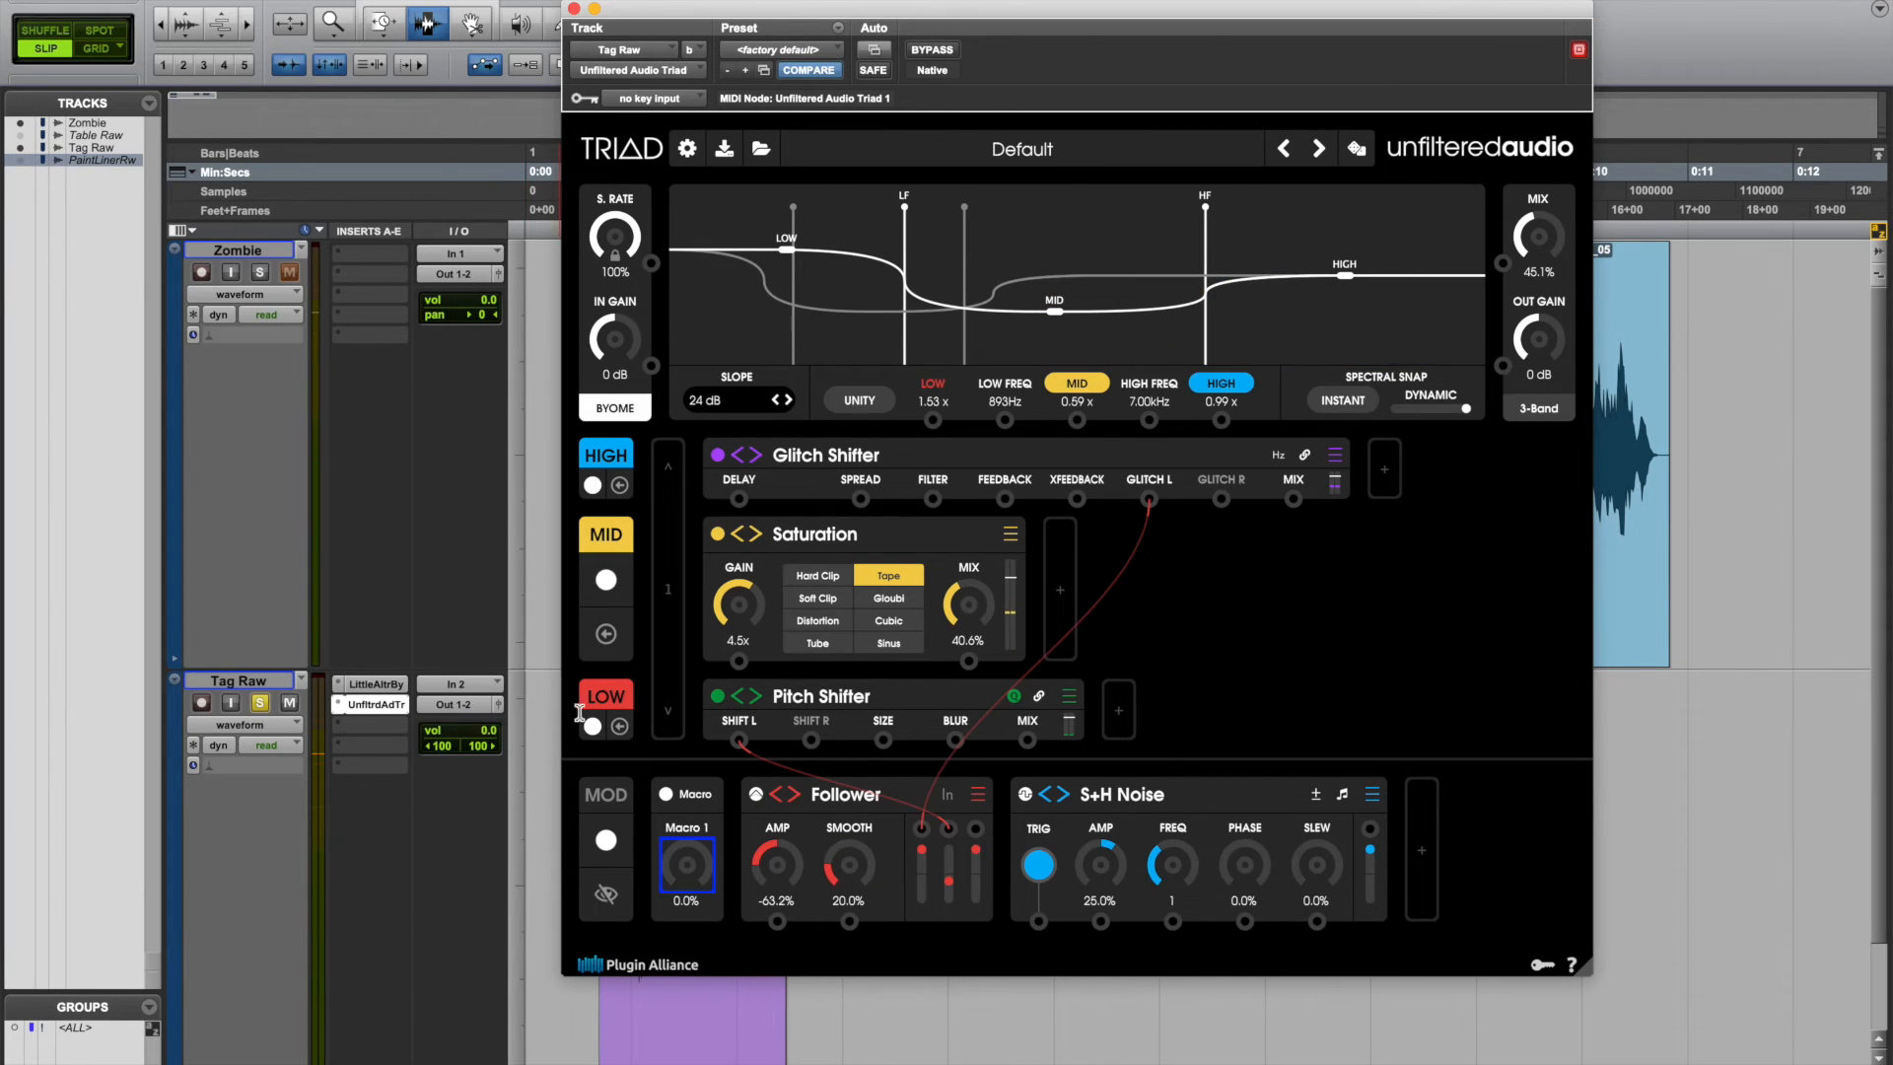
# - Expand Triad's LOW band Pitch Shifter (Shift -24.0 st, Blur 36.5%, Mix 39.8%) and nudge a control
pyautogui.click(930, 382)
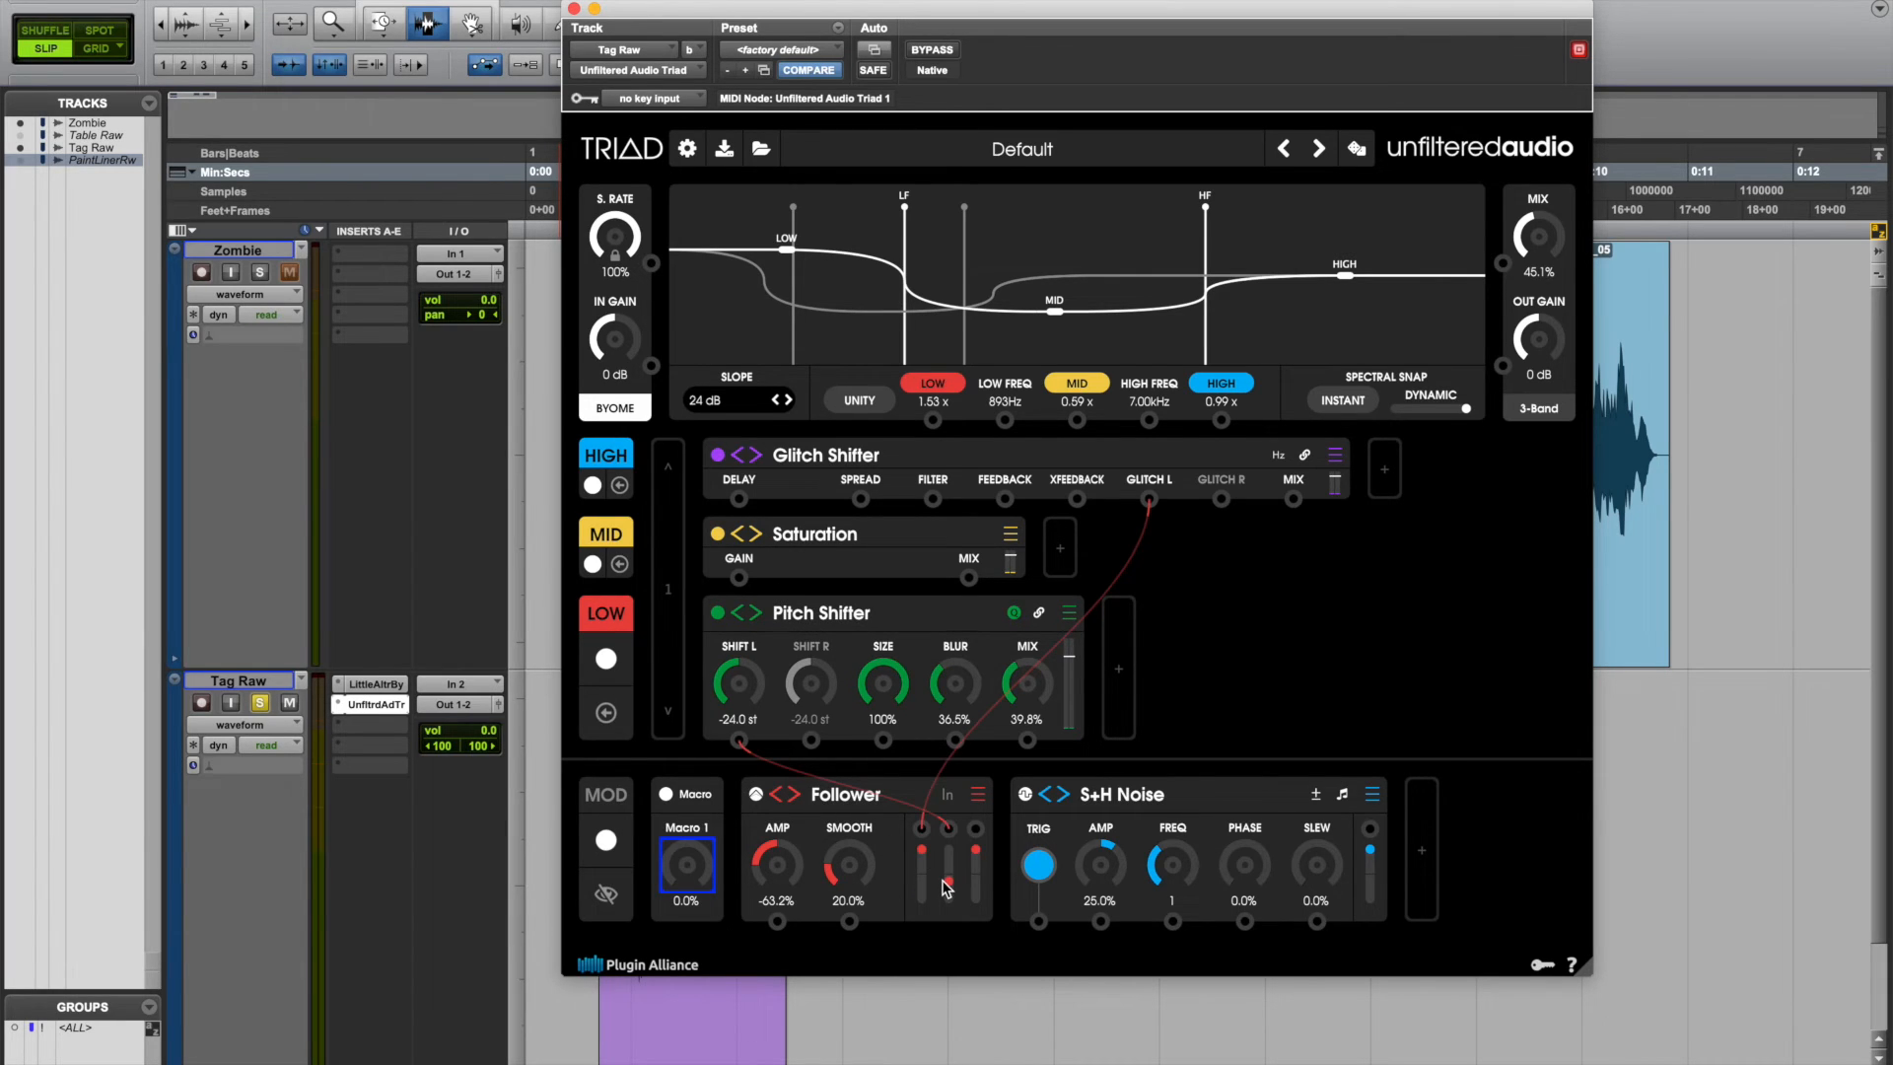
pyautogui.moveTo(942, 881)
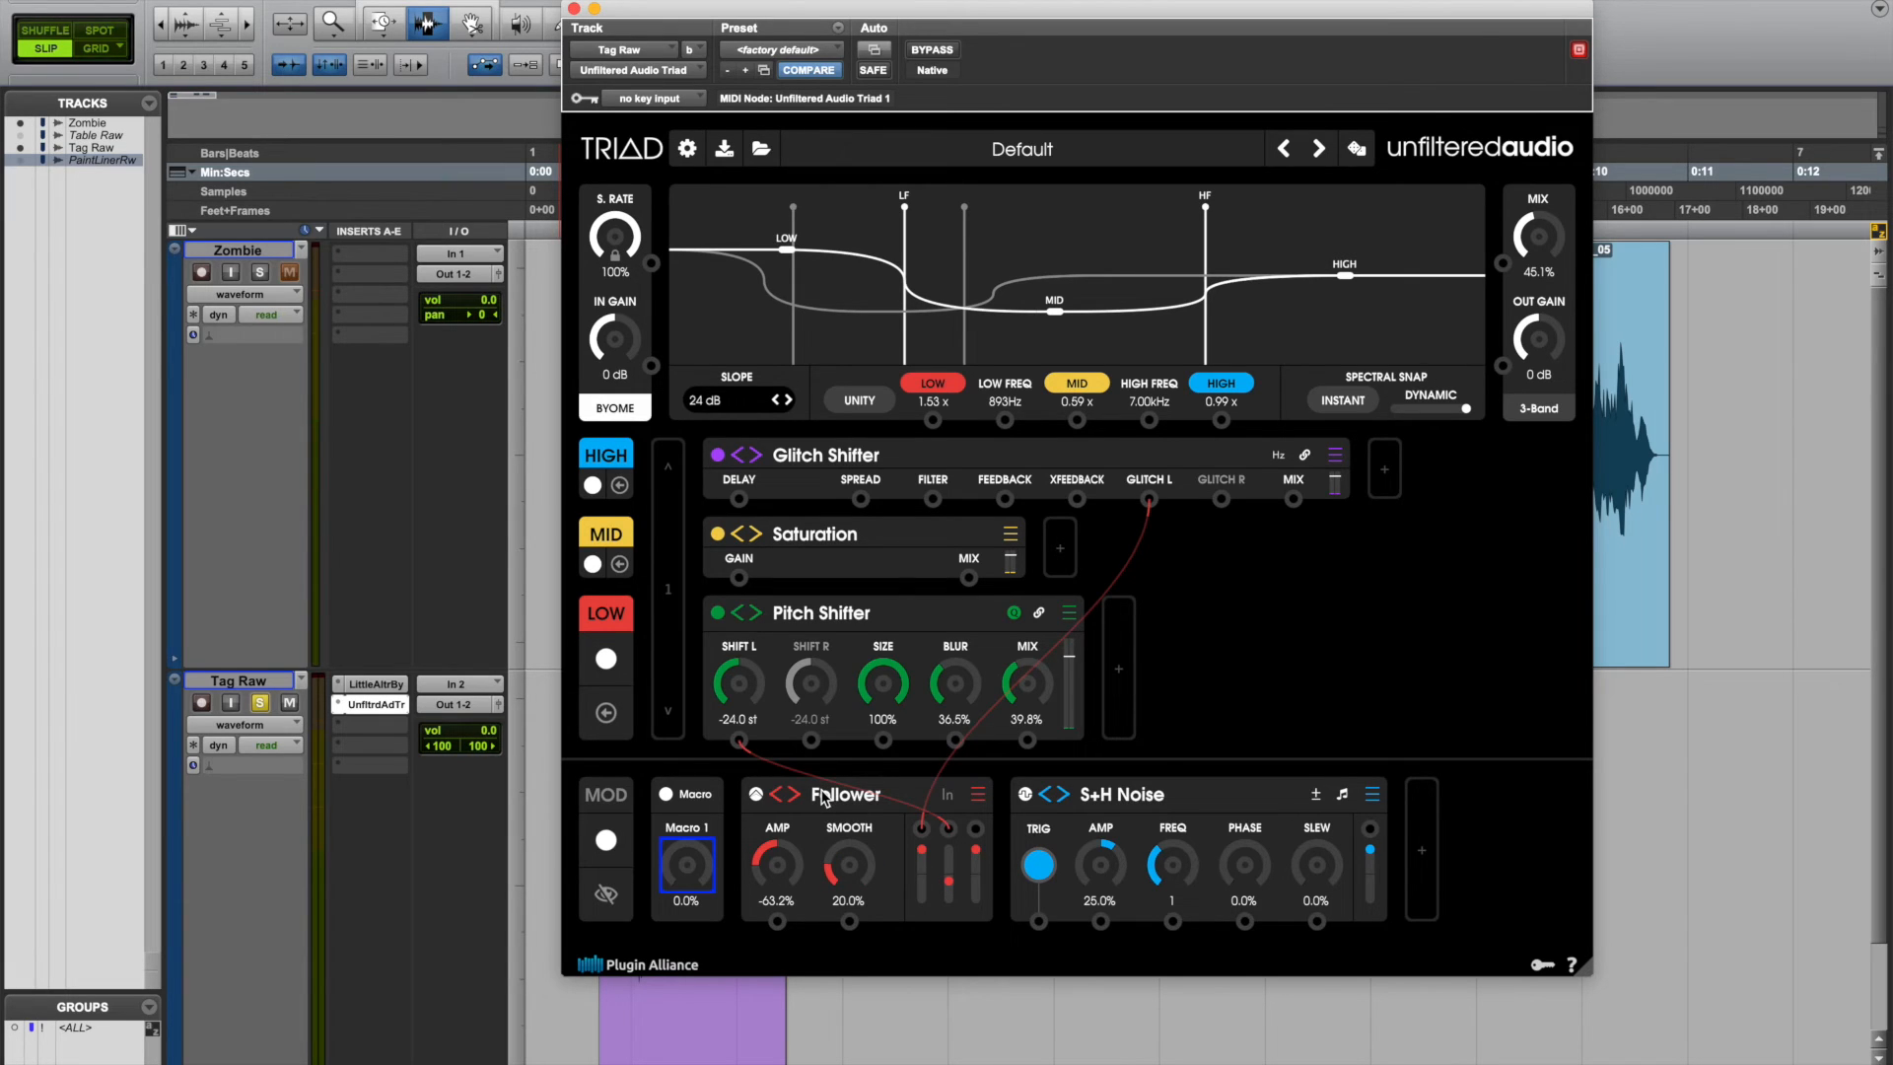
pyautogui.moveTo(1025, 694); pyautogui.dragTo(1051, 688)
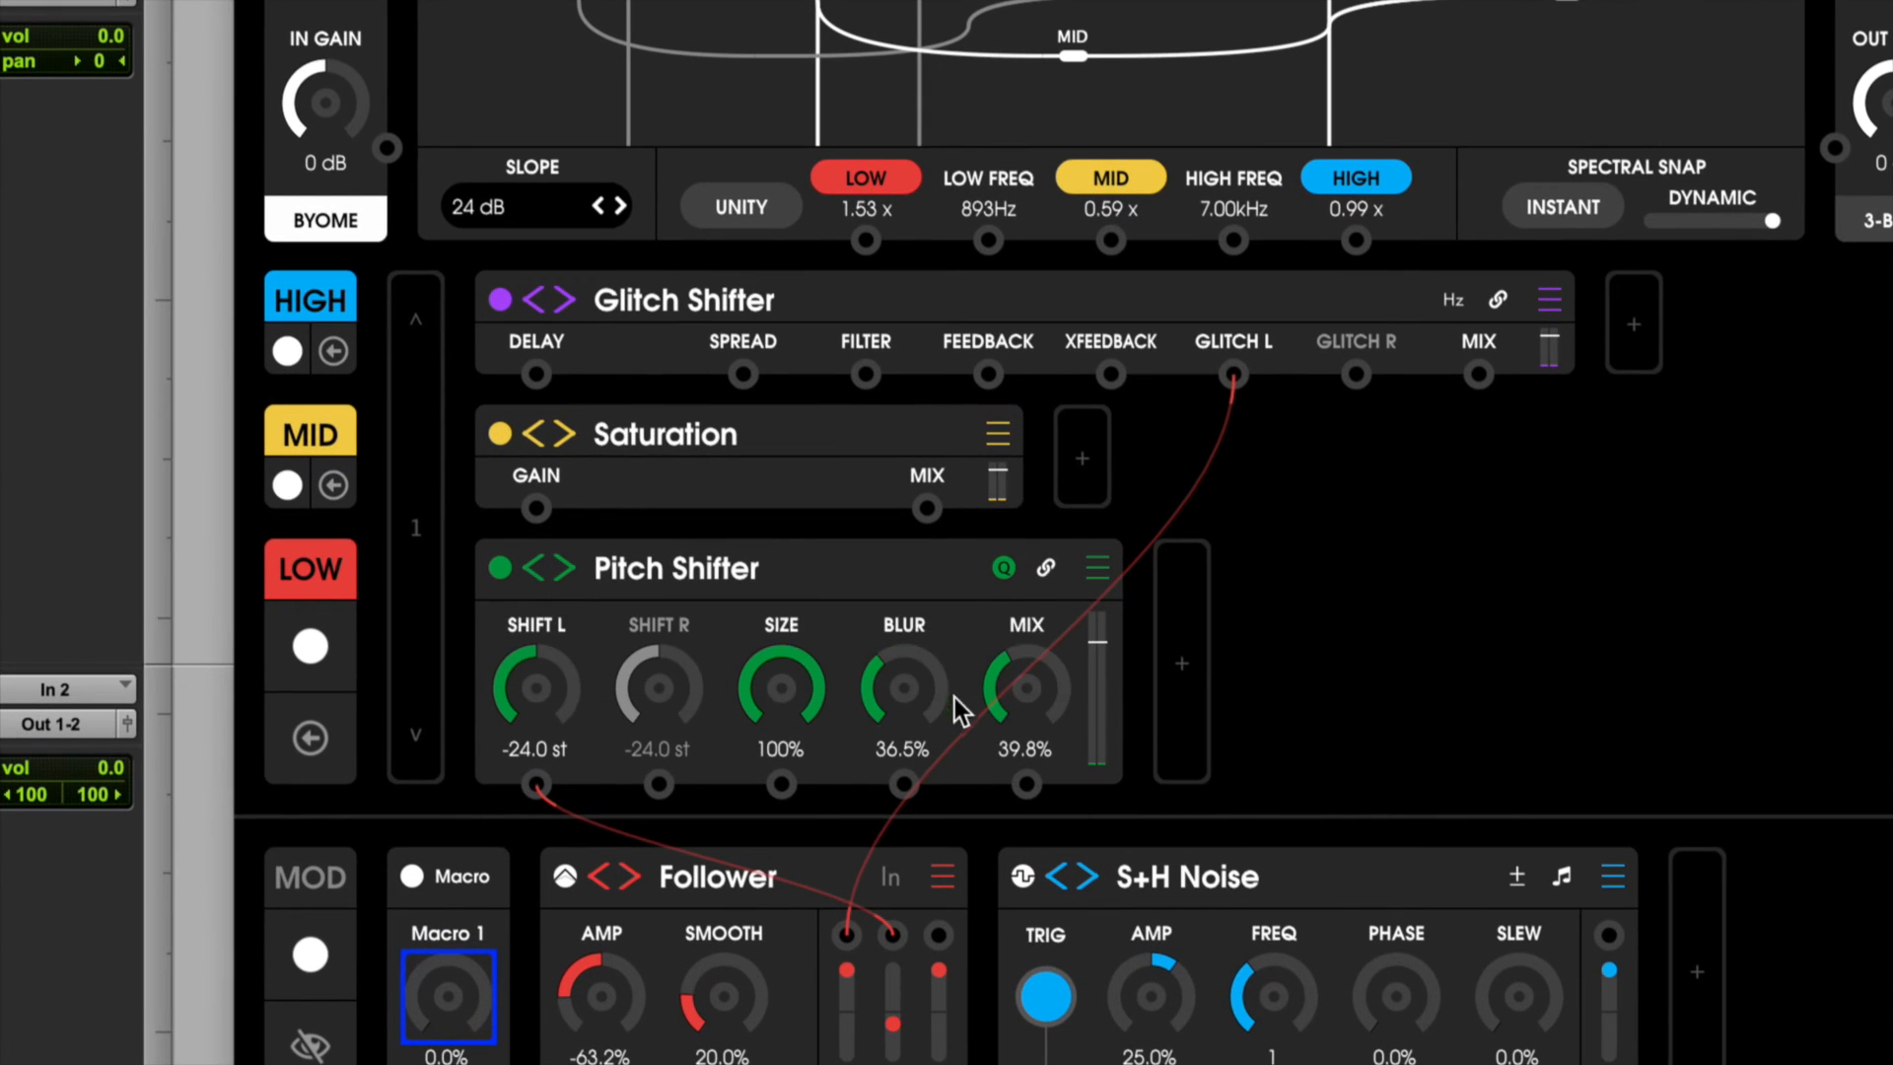
pyautogui.moveTo(1023, 688)
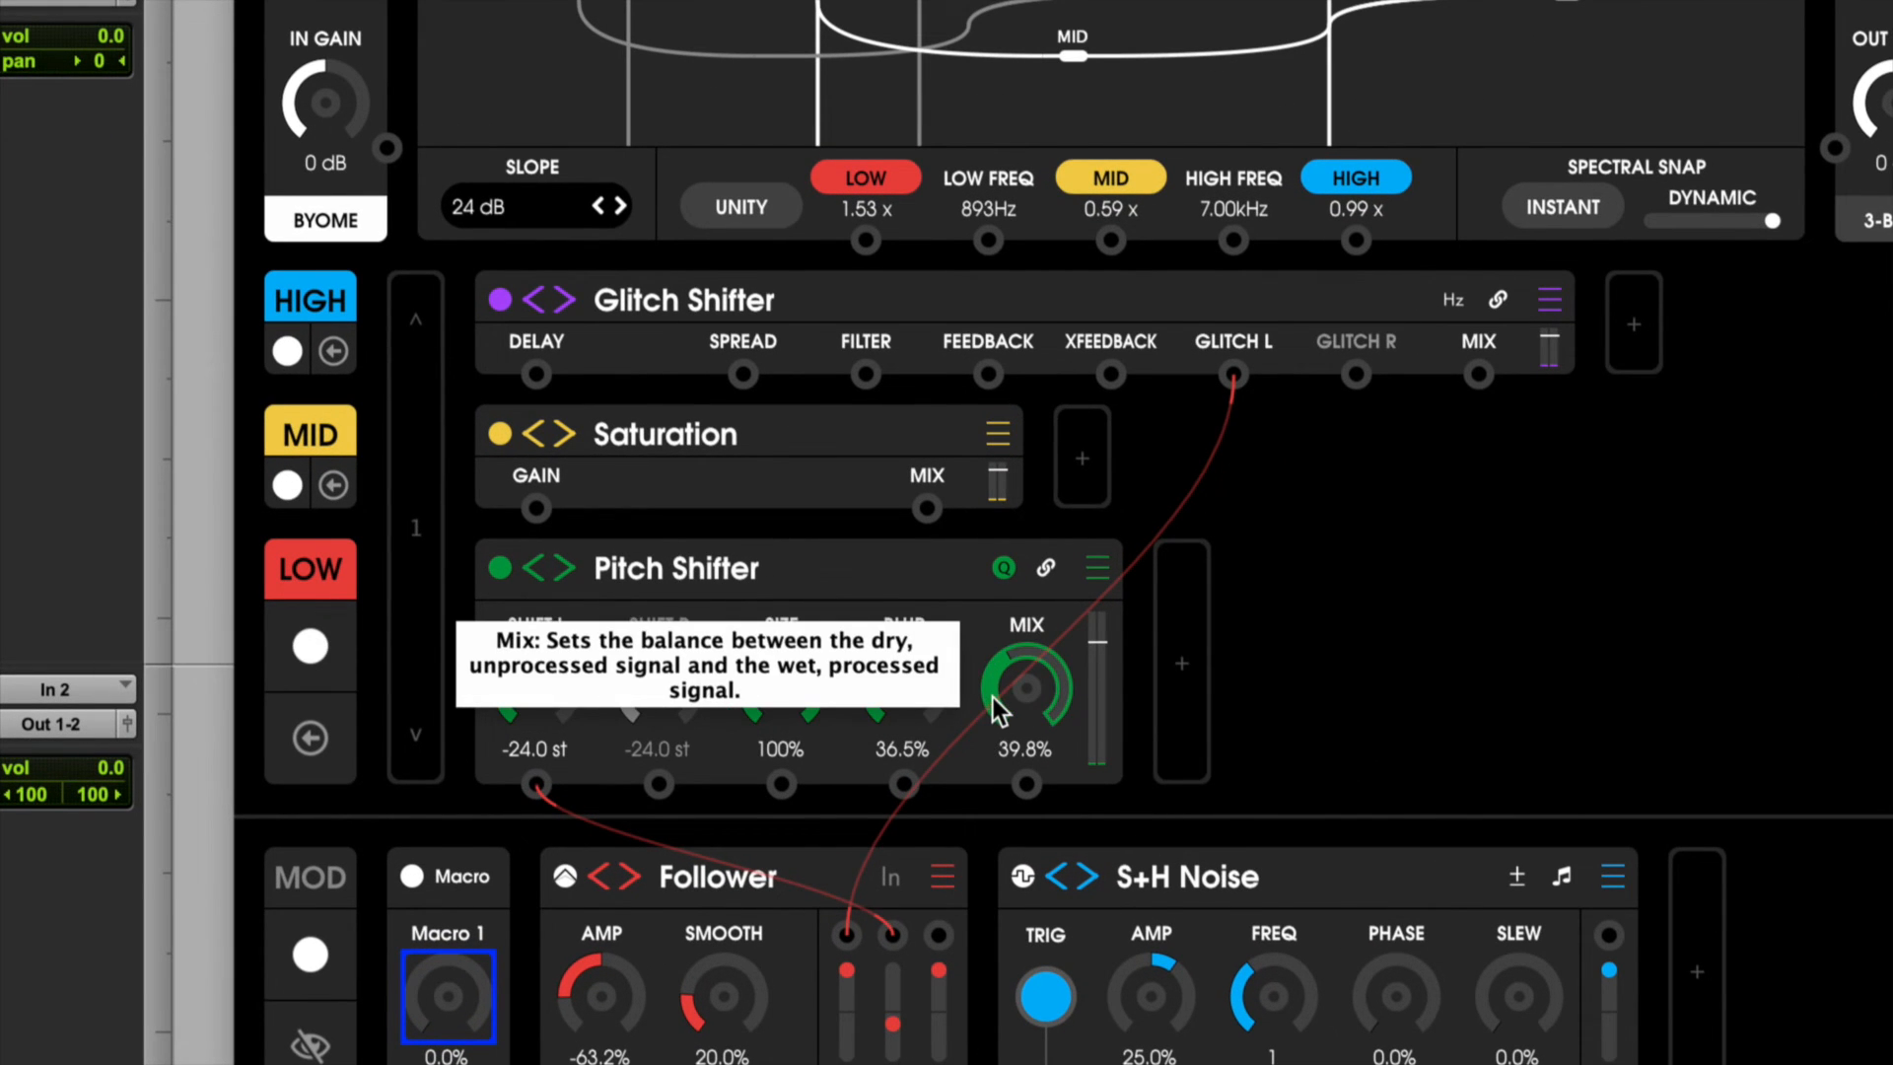